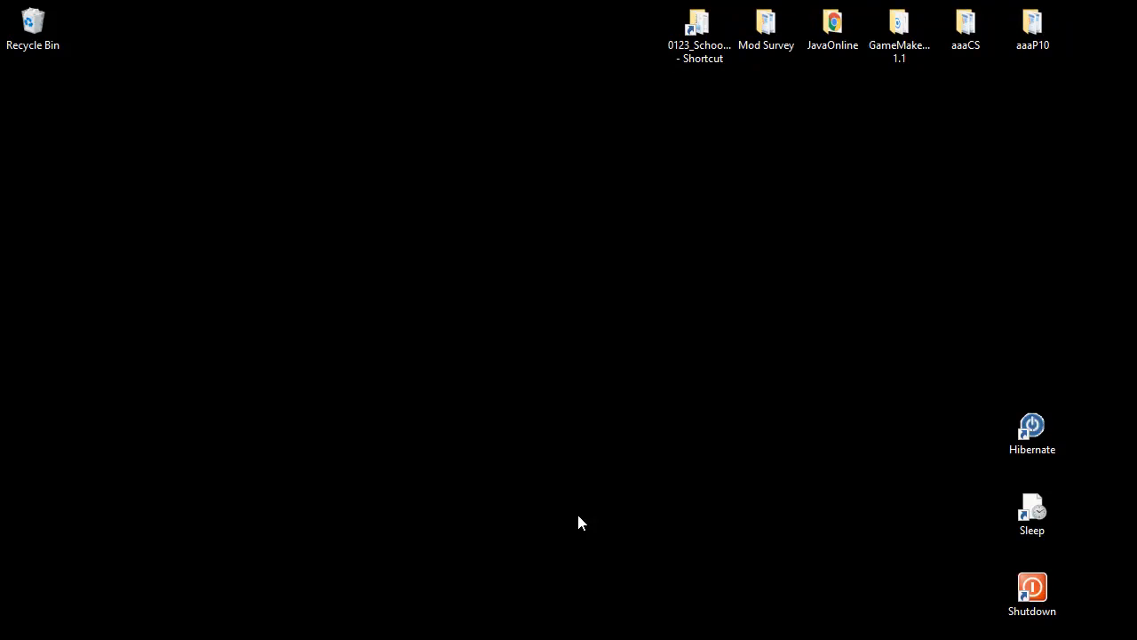
mouse_move(559, 526)
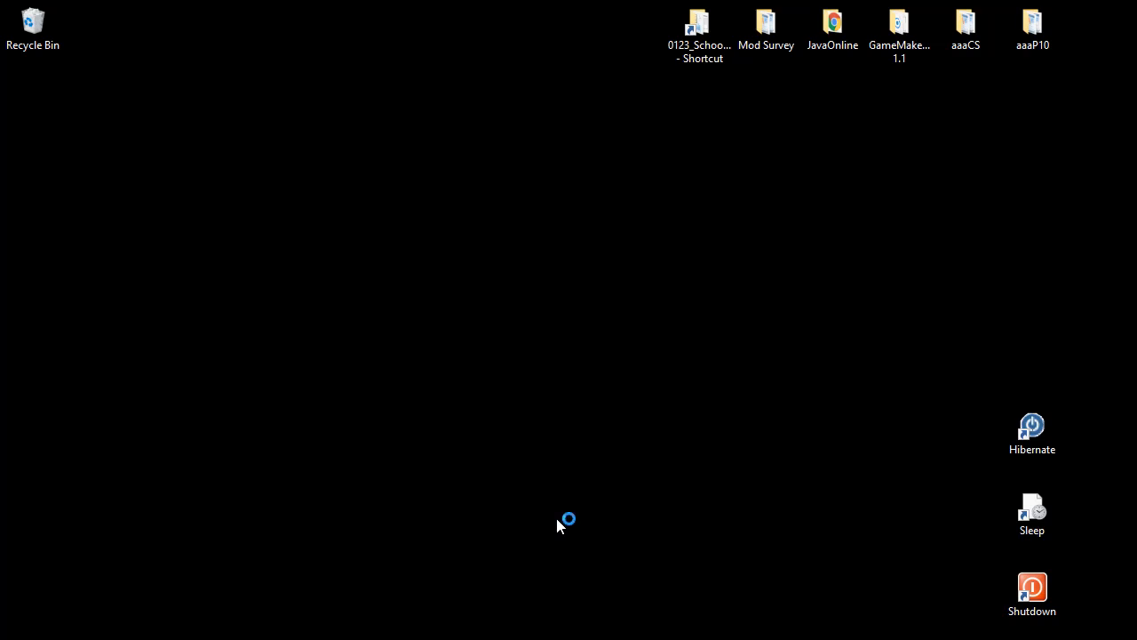
mouse_move(560, 525)
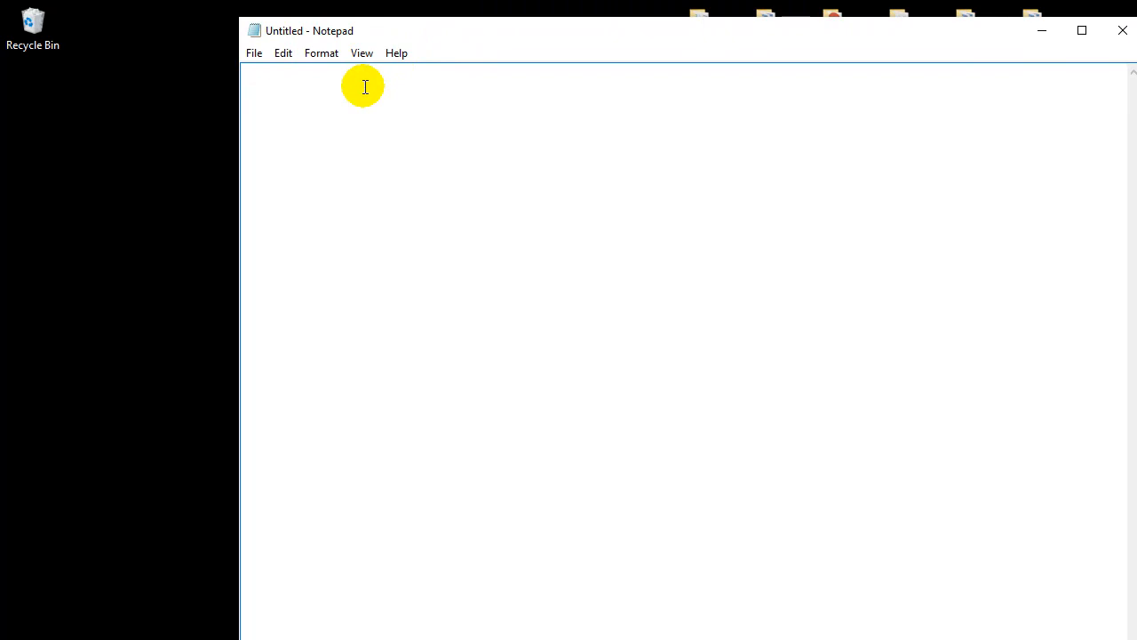
- Type the note 'HTML, TAGS', then replace it with a single '<' bracket
text(jlkjlkjk)
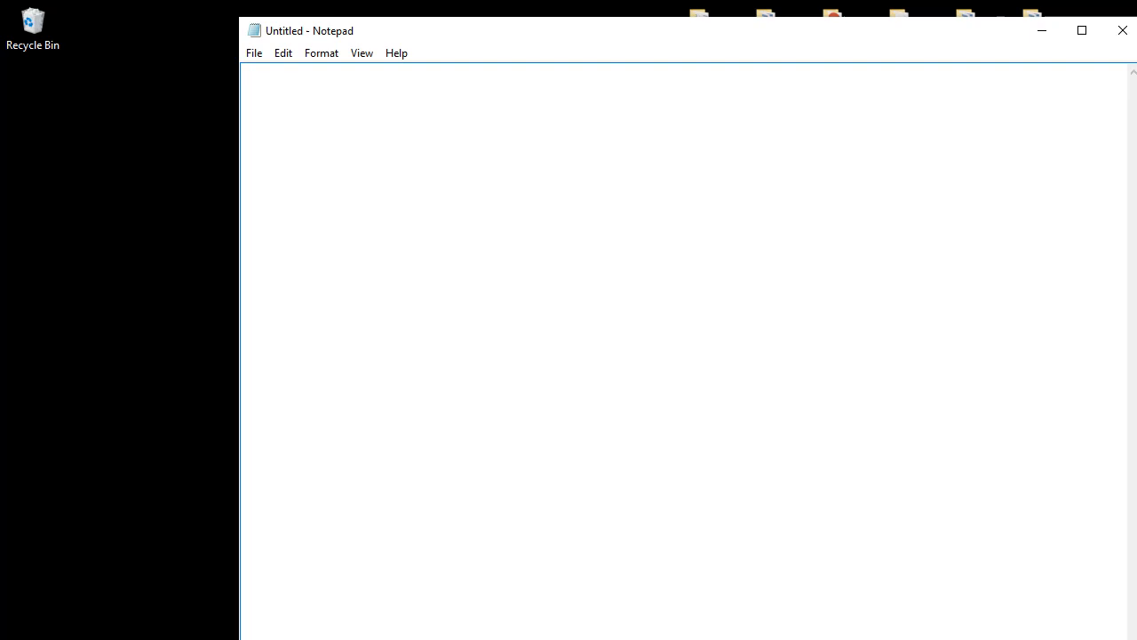
text(HTML)
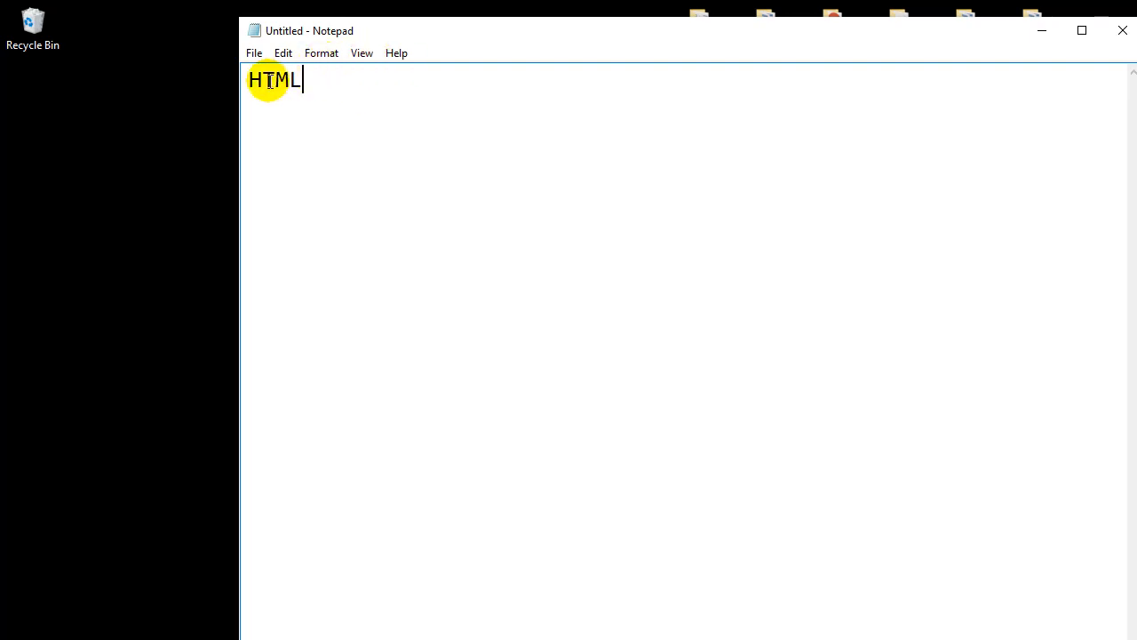
drag(299, 80, 263, 80)
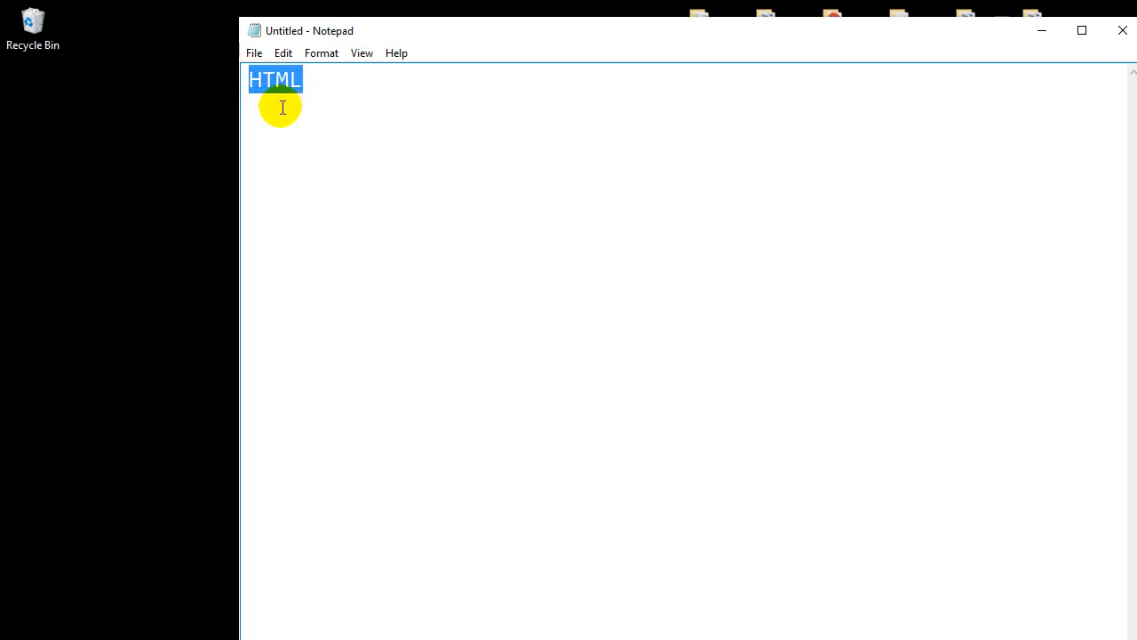
text(, TAGS)
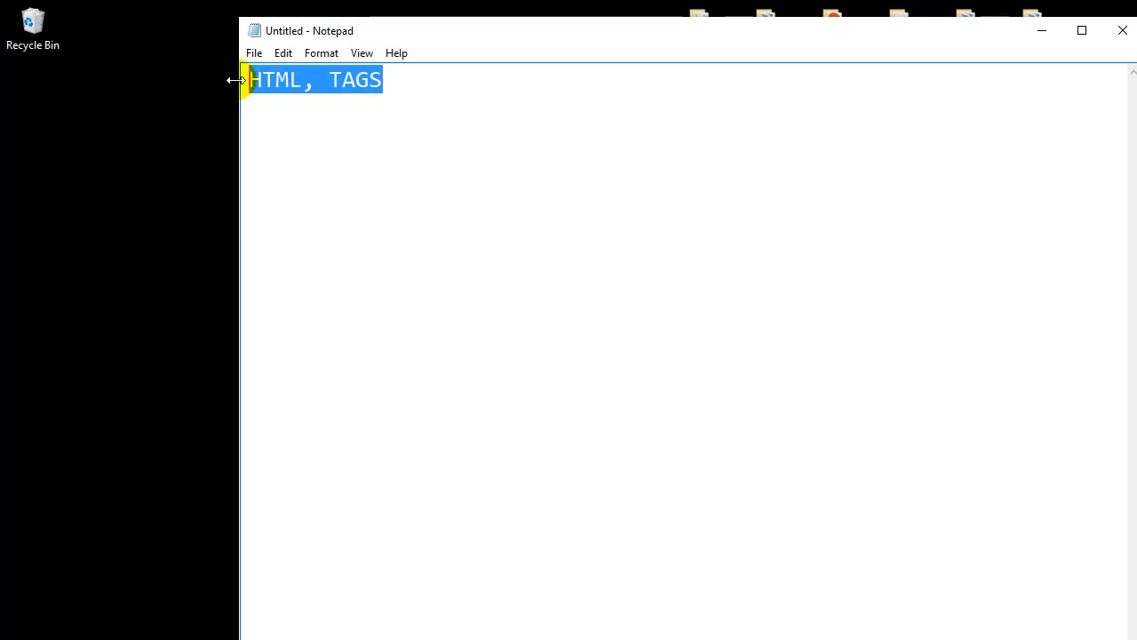
text(<)
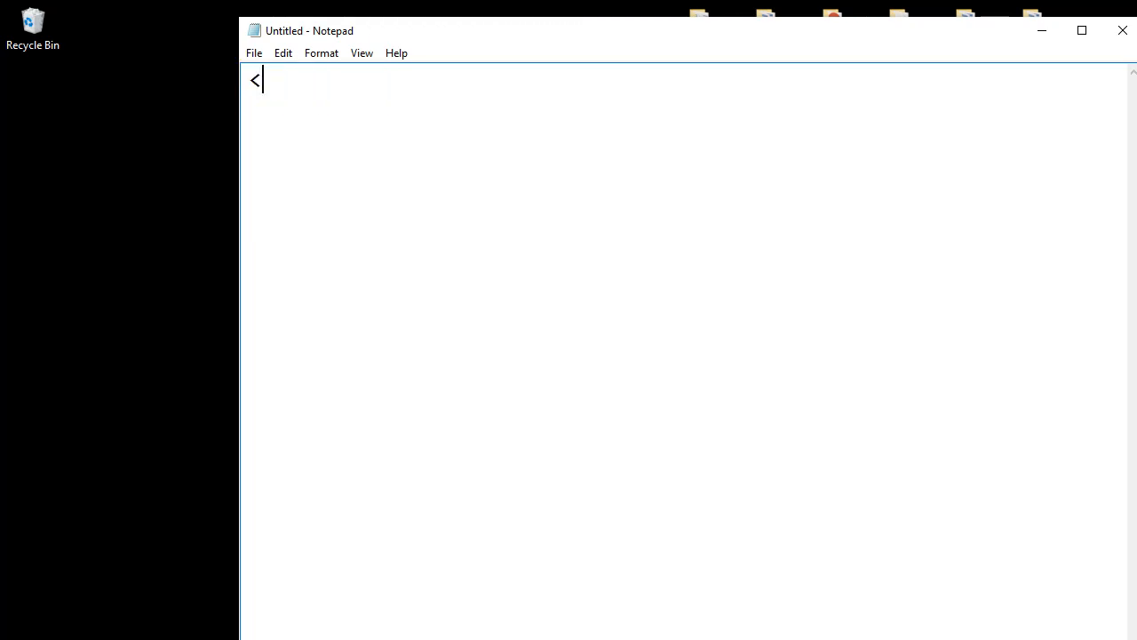
- Complete the opening <html> tag on the first line, then deselect it
text(html>)
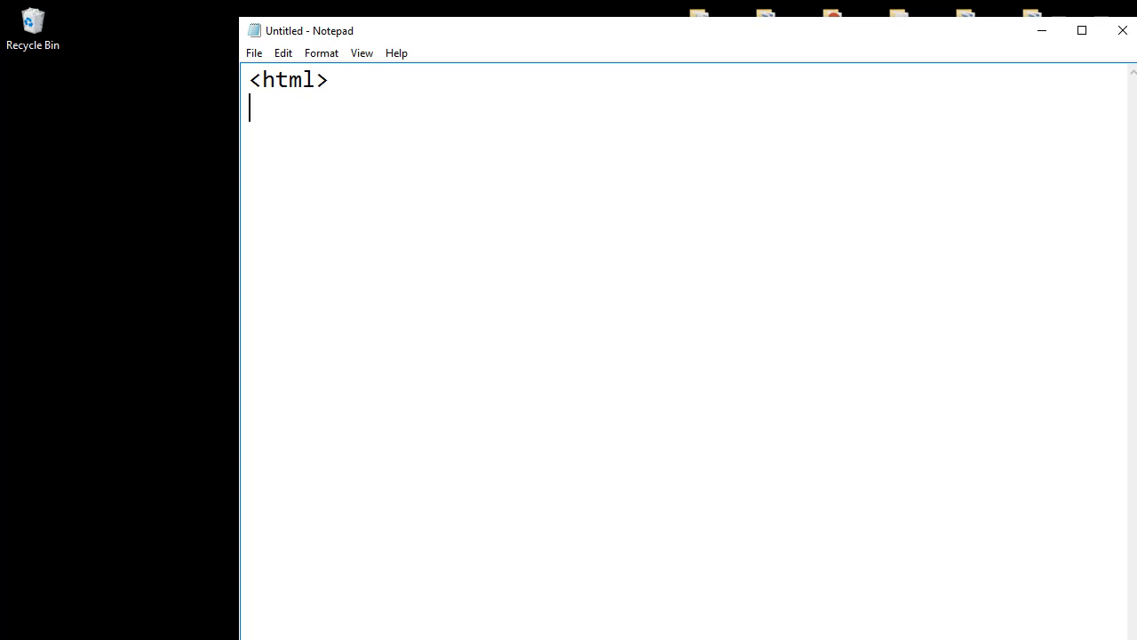
mouse_move(234, 89)
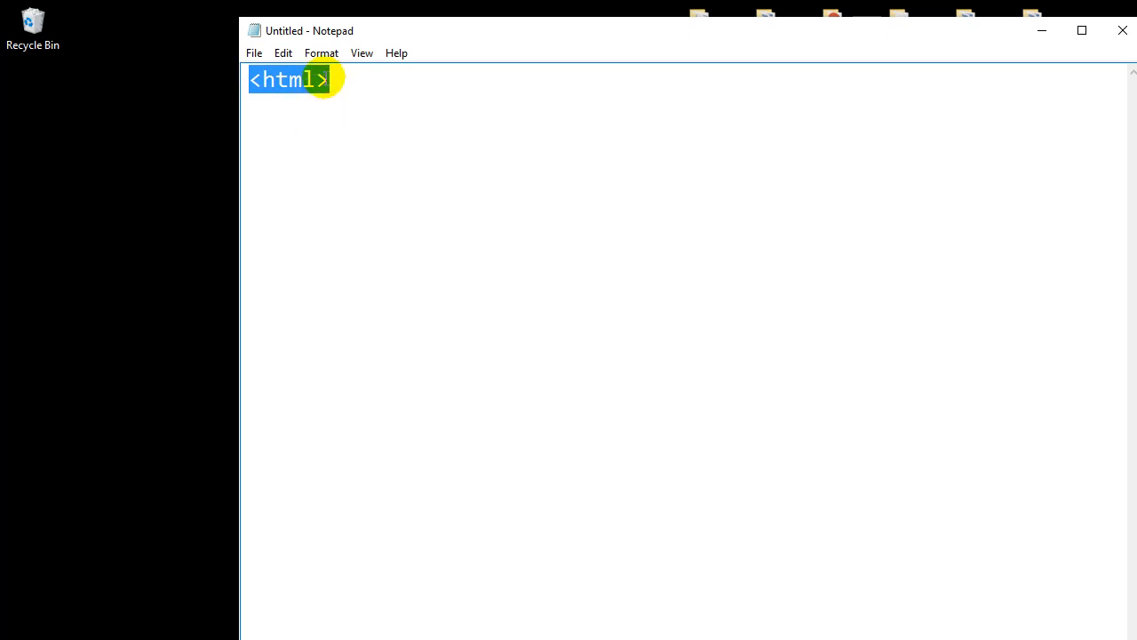
mouse_move(337, 77)
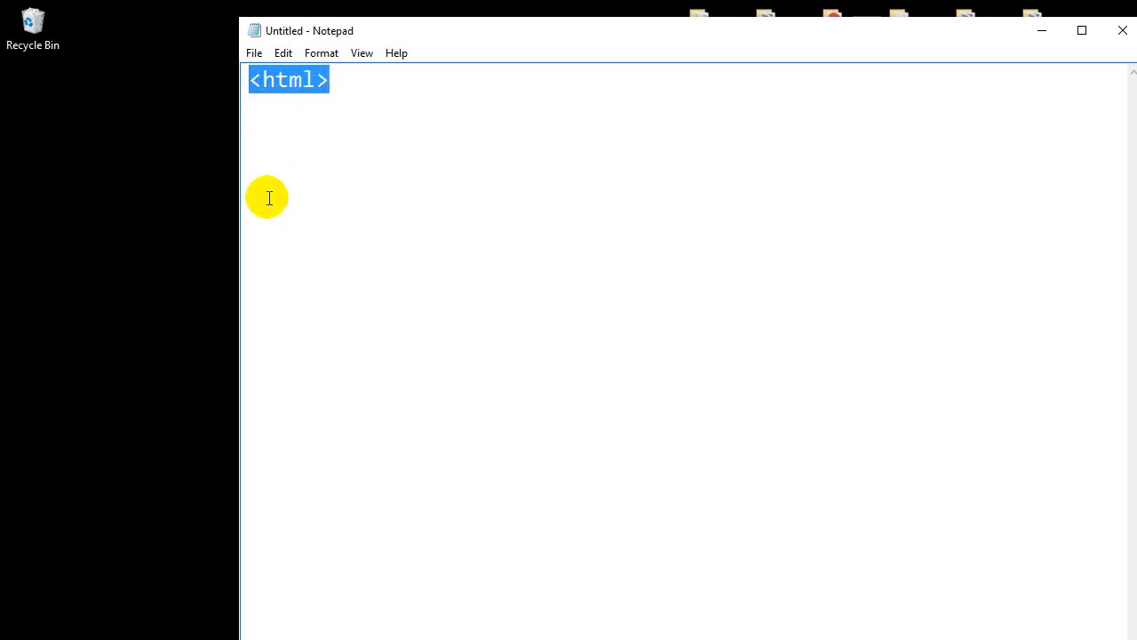
click(349, 80)
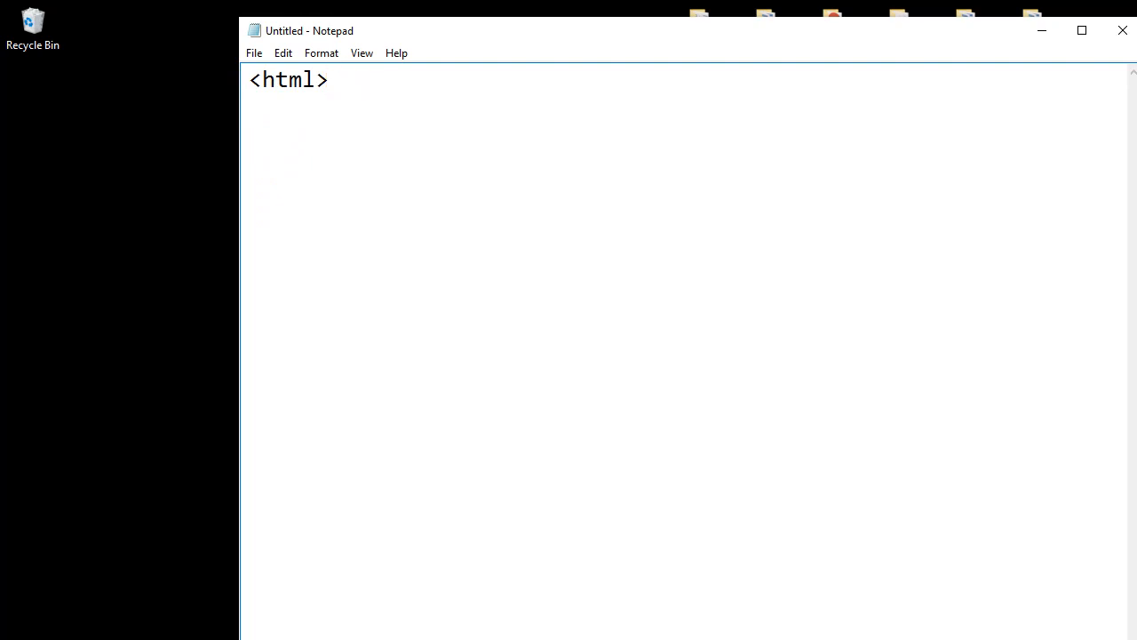
- Type the title line <title>My Page</title>
text(<)
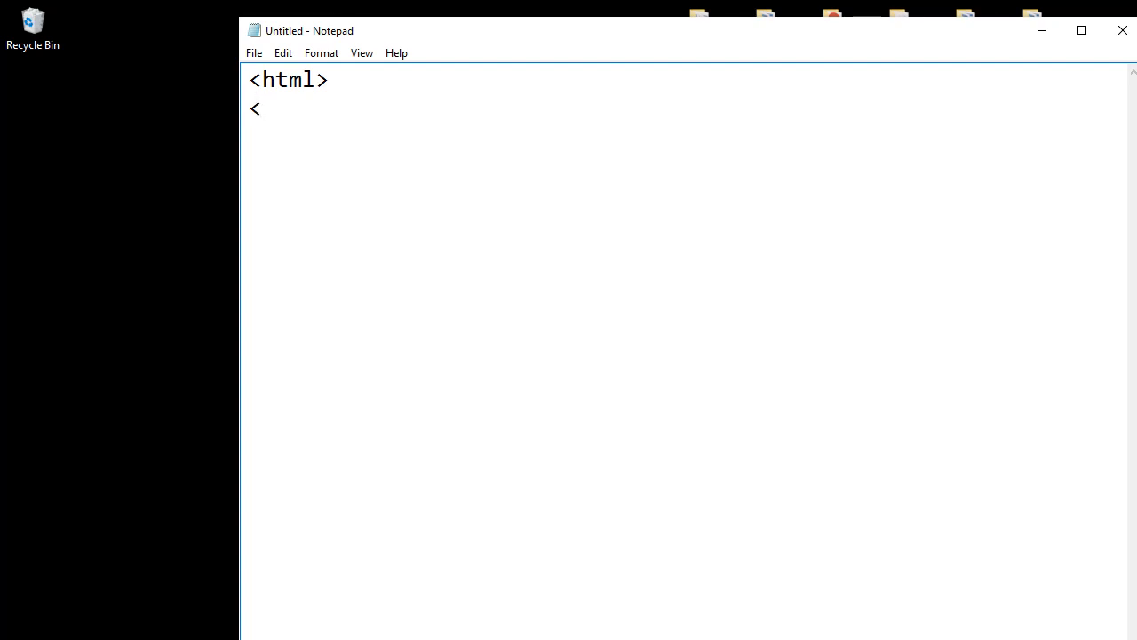
text(title)
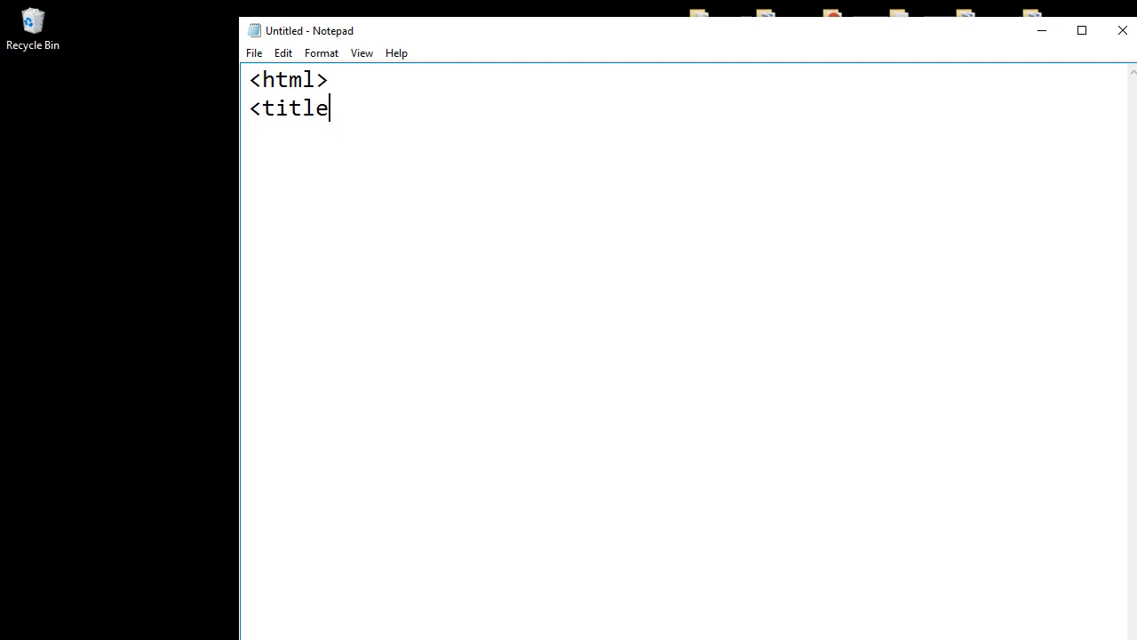
text(>)
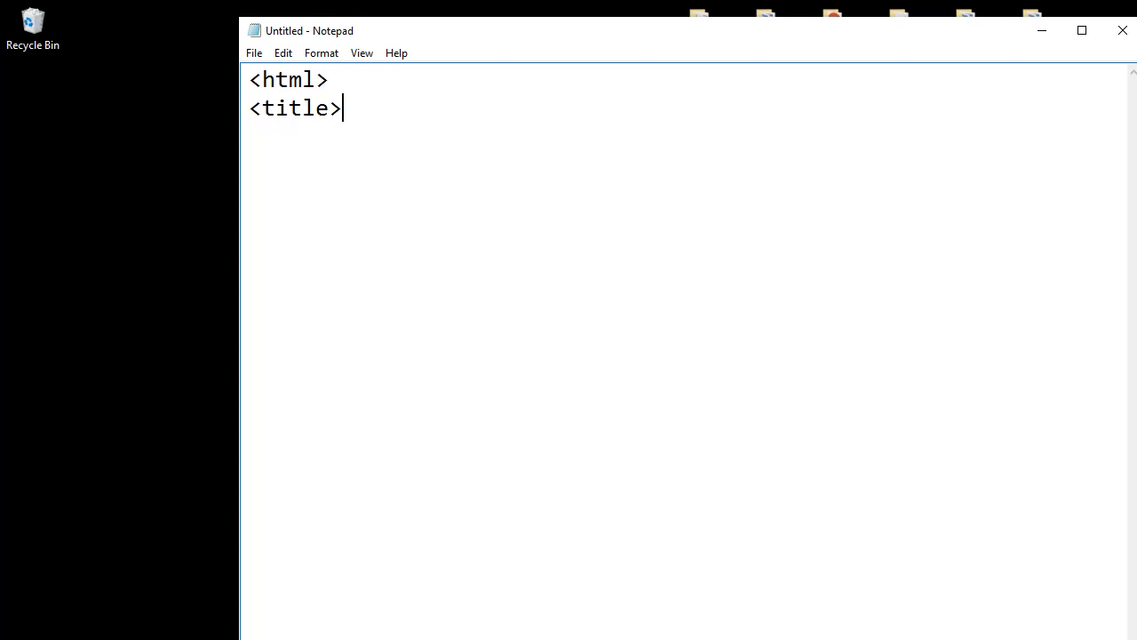
text(My Page)
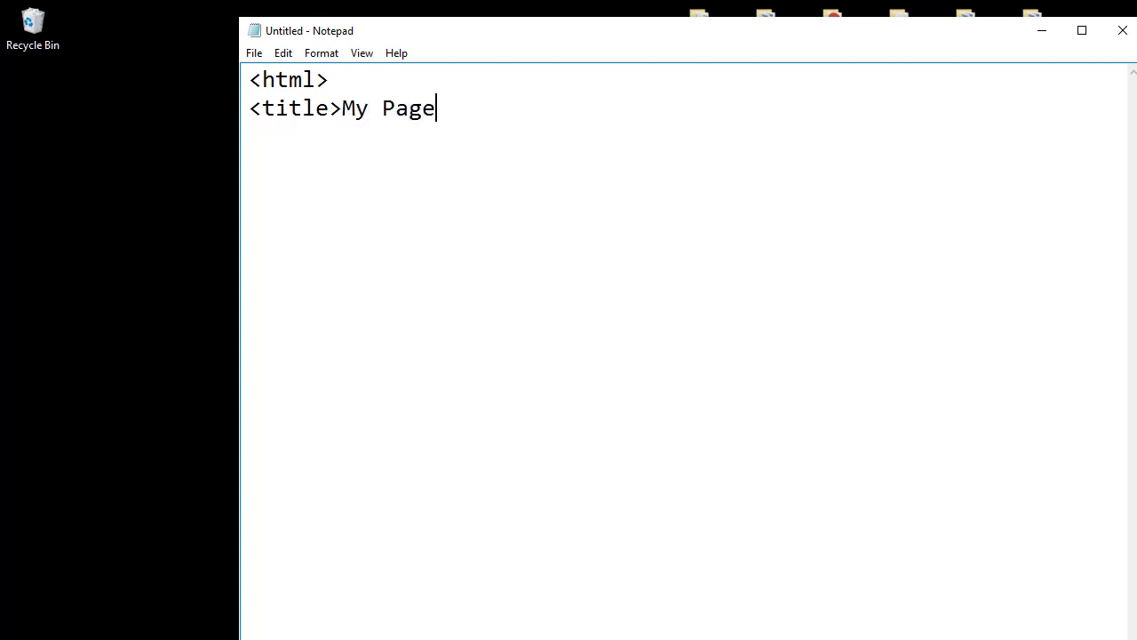
text(<)
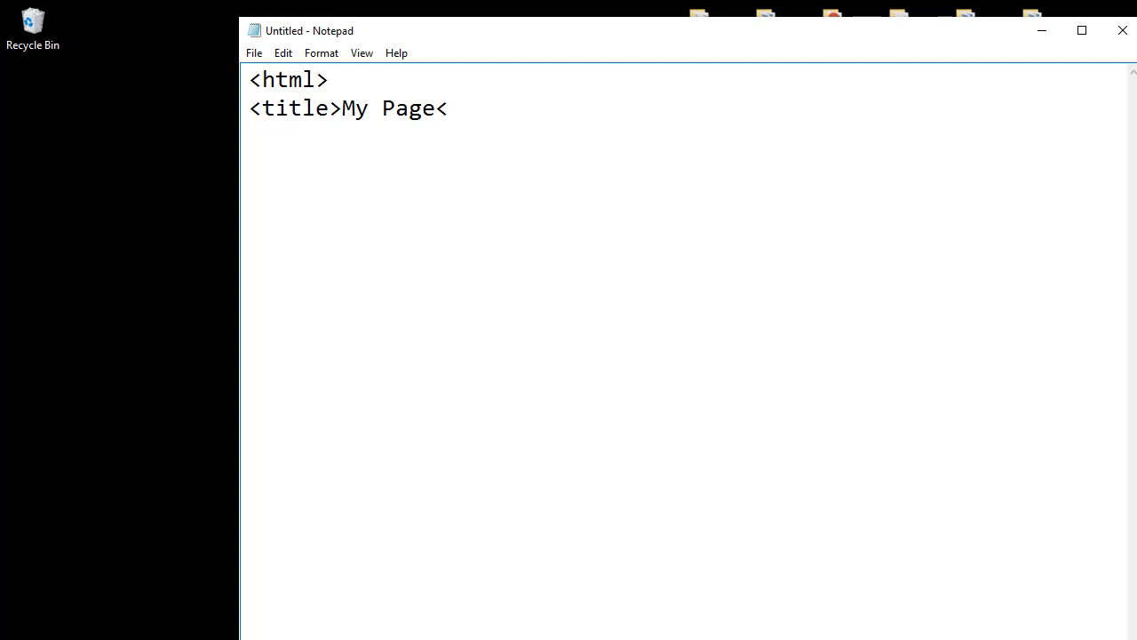
text(/title>)
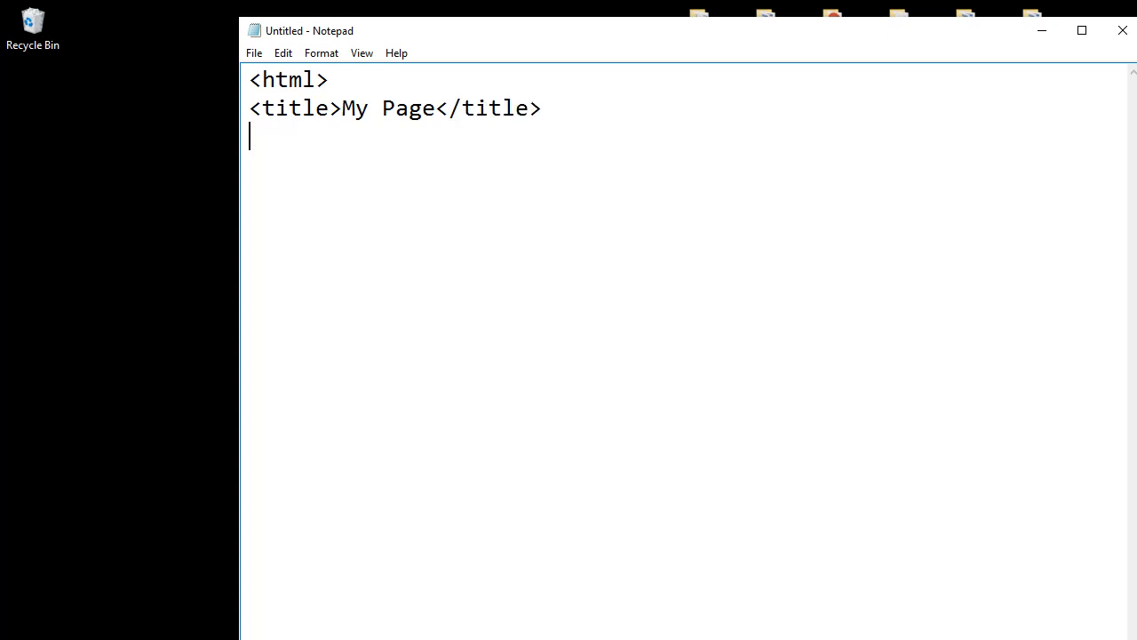
- Highlight the title text 'My Page' and the closing </title> tag, then deselect
double_click(280, 108)
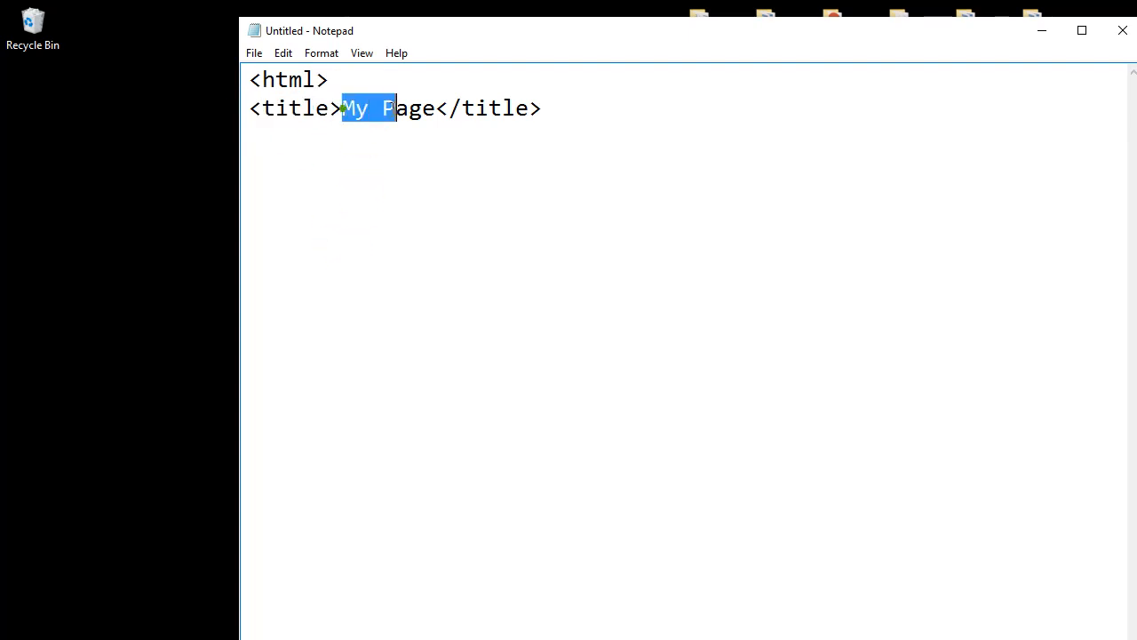
click(449, 107)
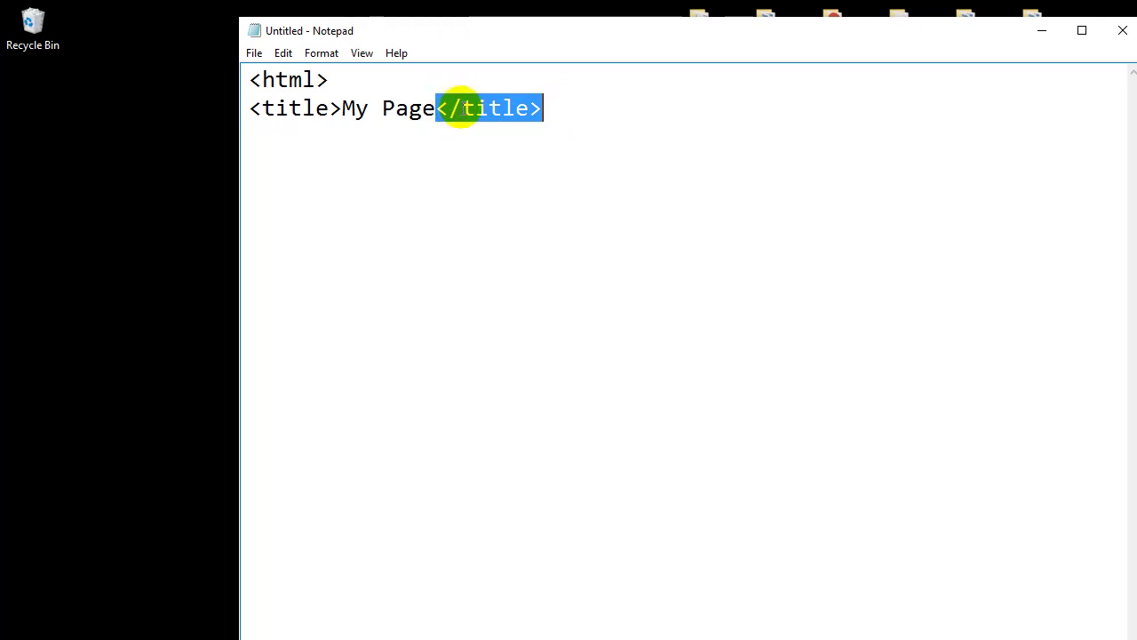
mouse_move(488, 108)
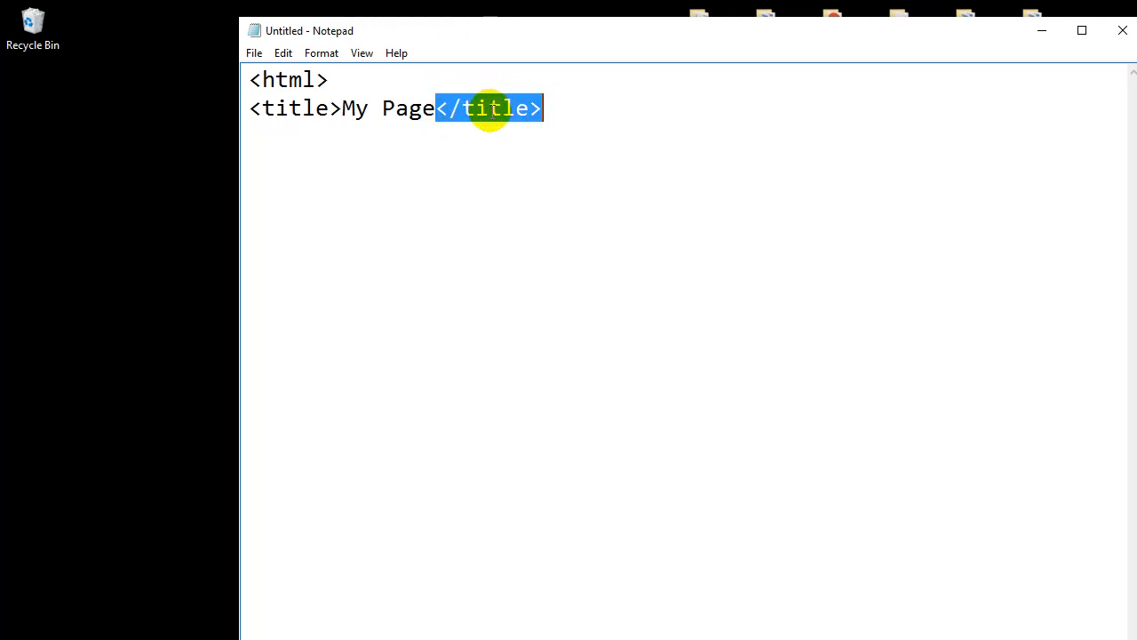
click(306, 107)
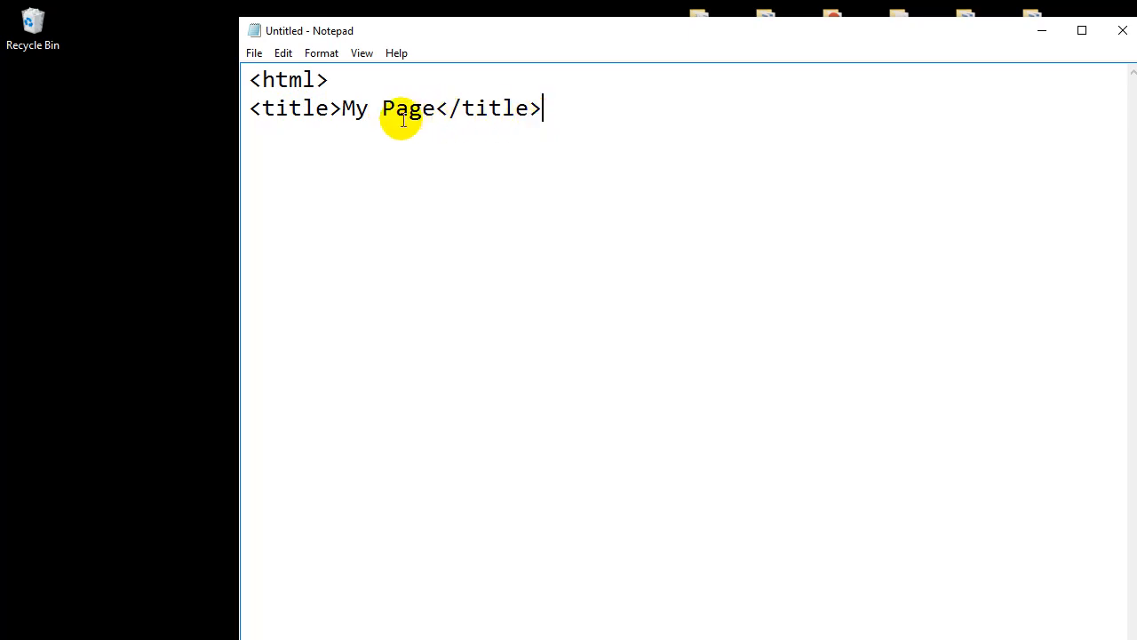
mouse_move(550, 108)
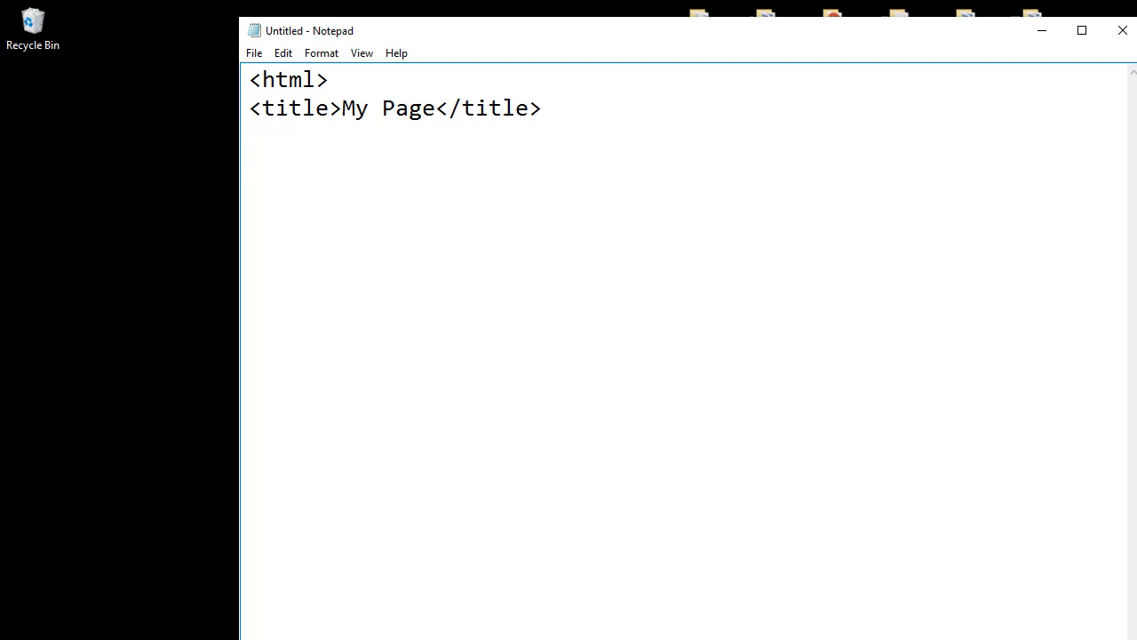
- Type <body>, the text 'Welcome to My Page', and the closing </body> tag
text(<body>)
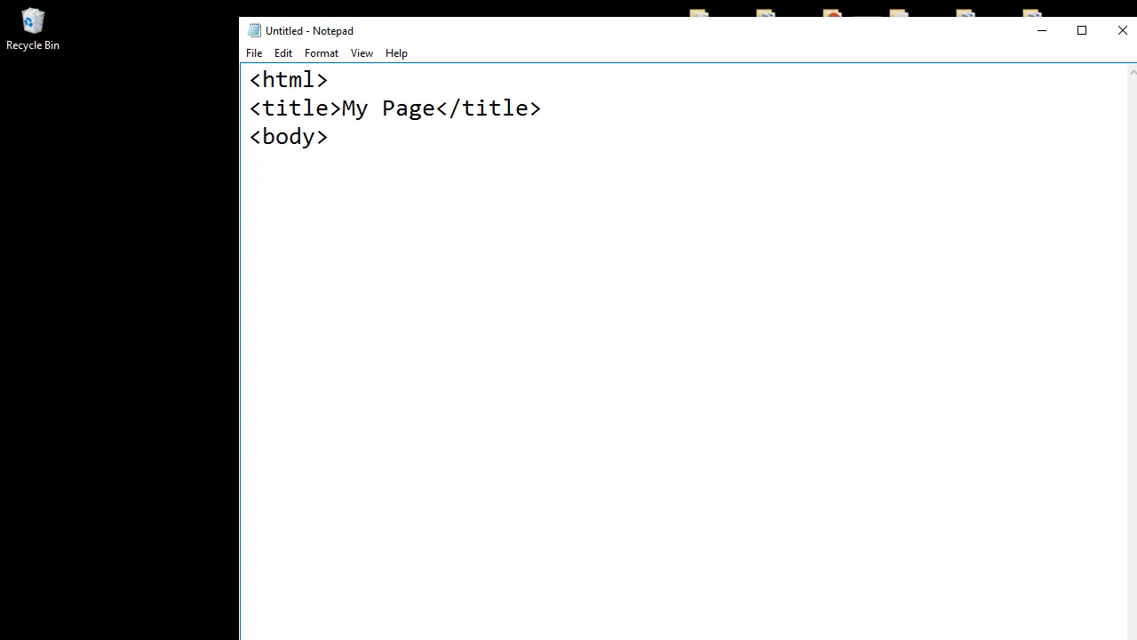
mouse_move(584, 80)
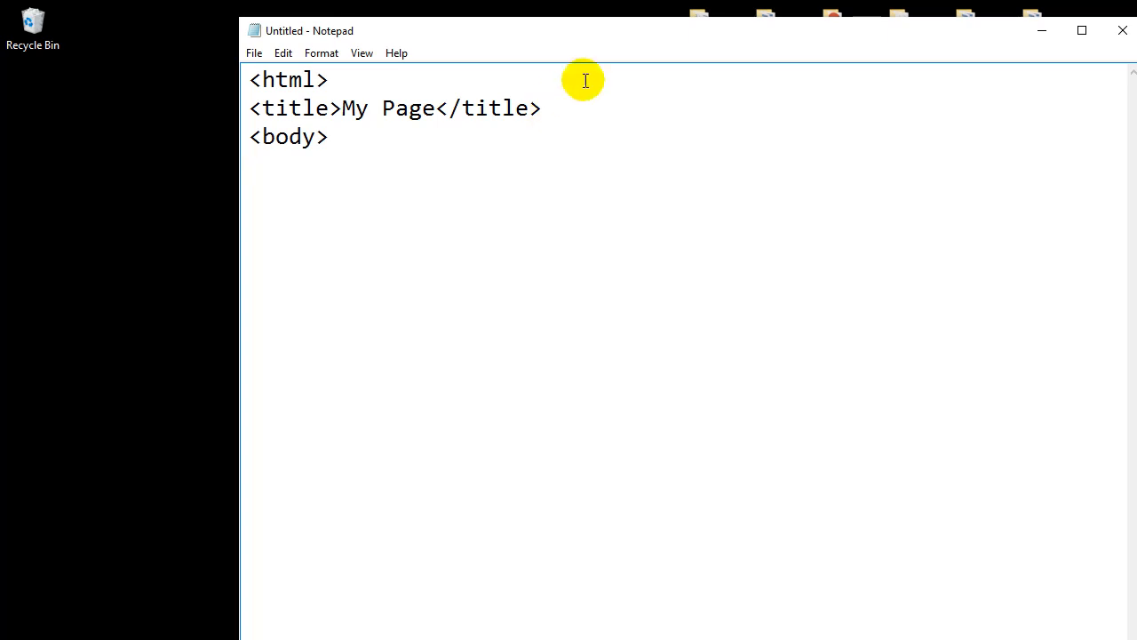
mouse_move(326, 107)
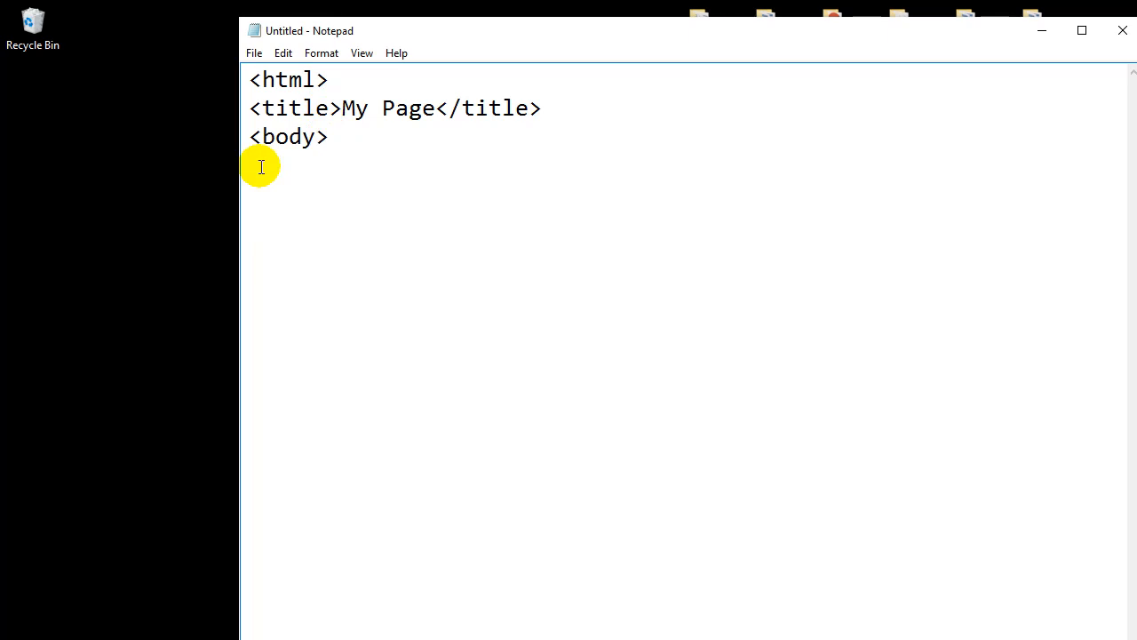
text(Welcome)
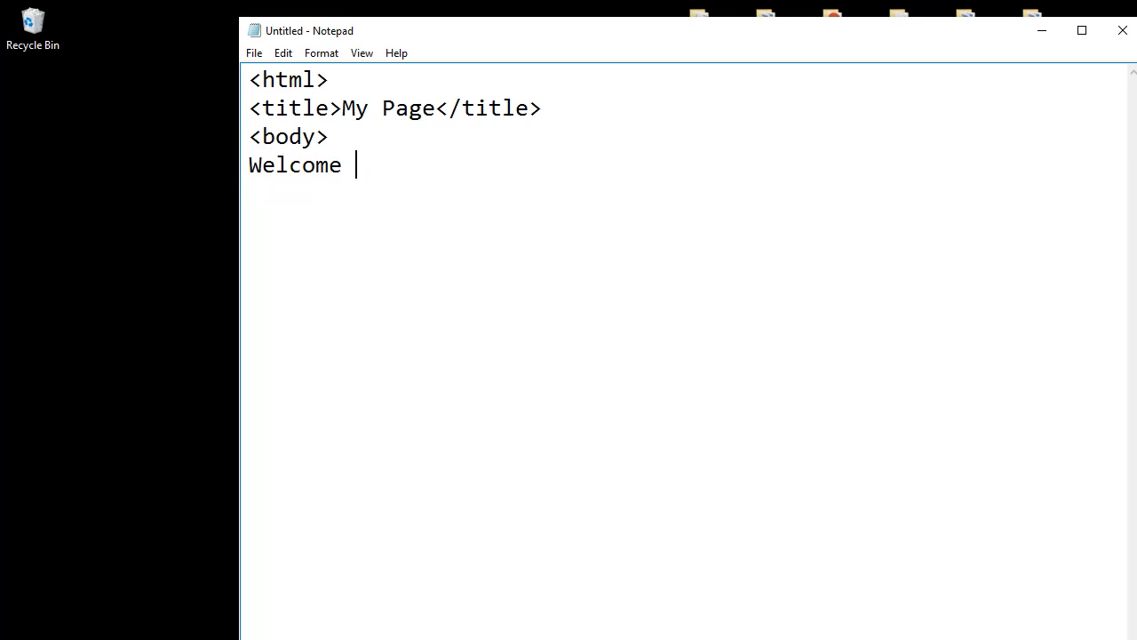
text(to m)
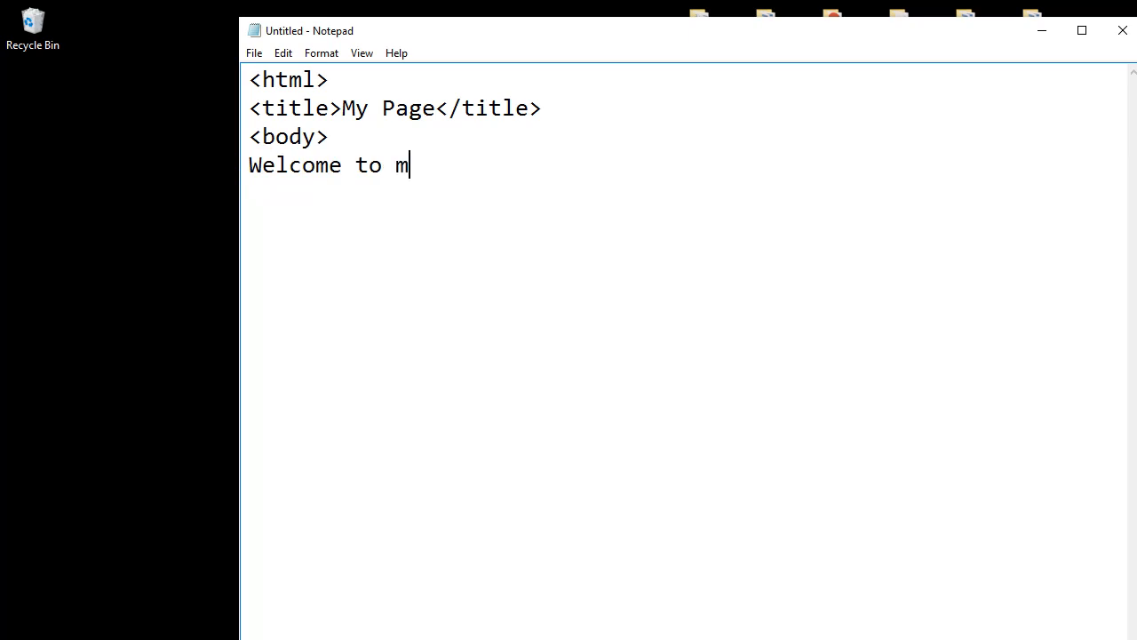
text(y Page)
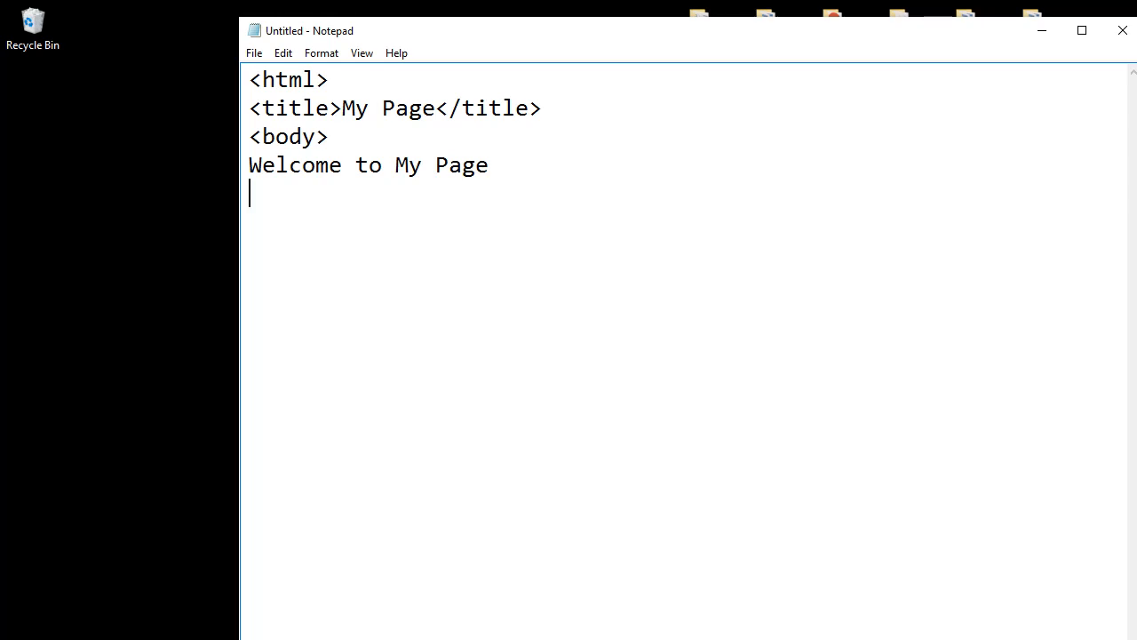
text(</body>)
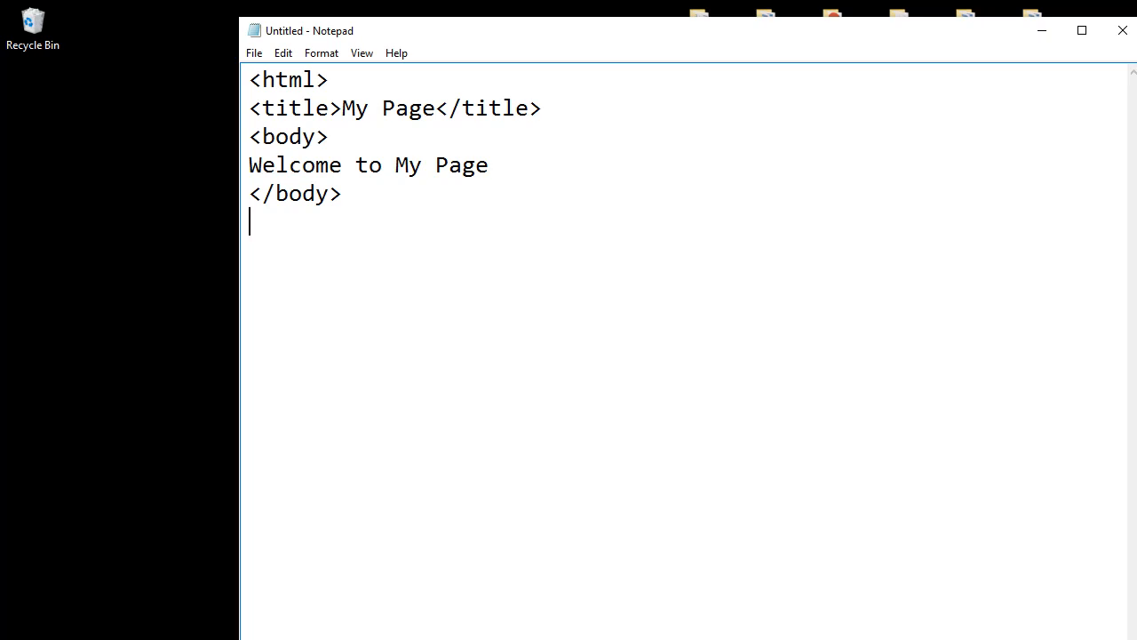
- Add the closing </html> tag as the document's last line
text(<)
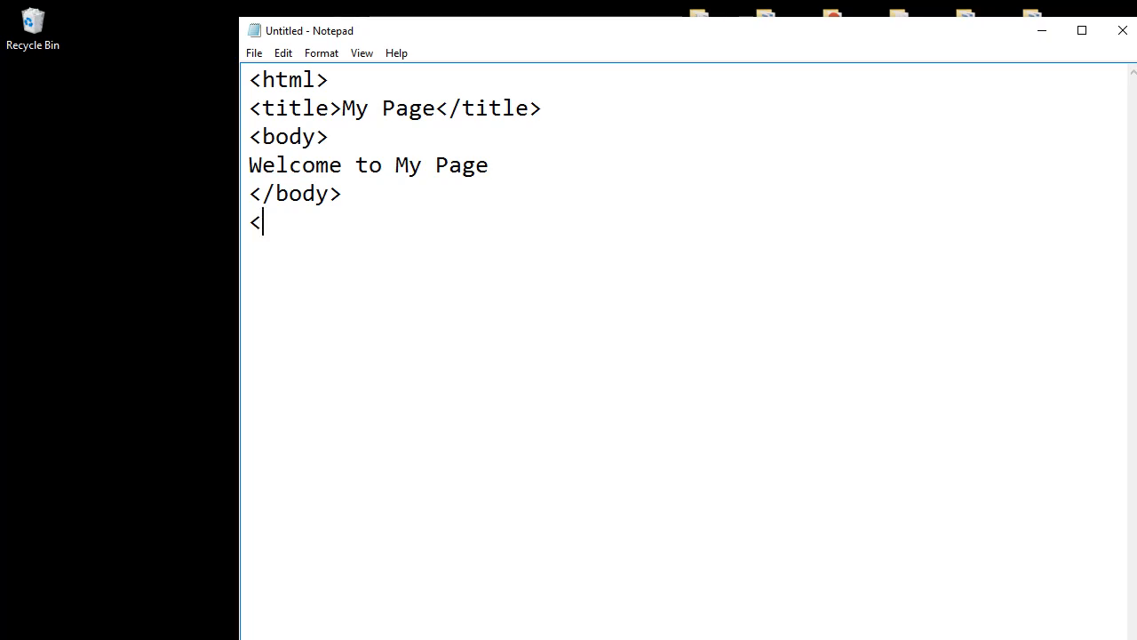
text(/html>)
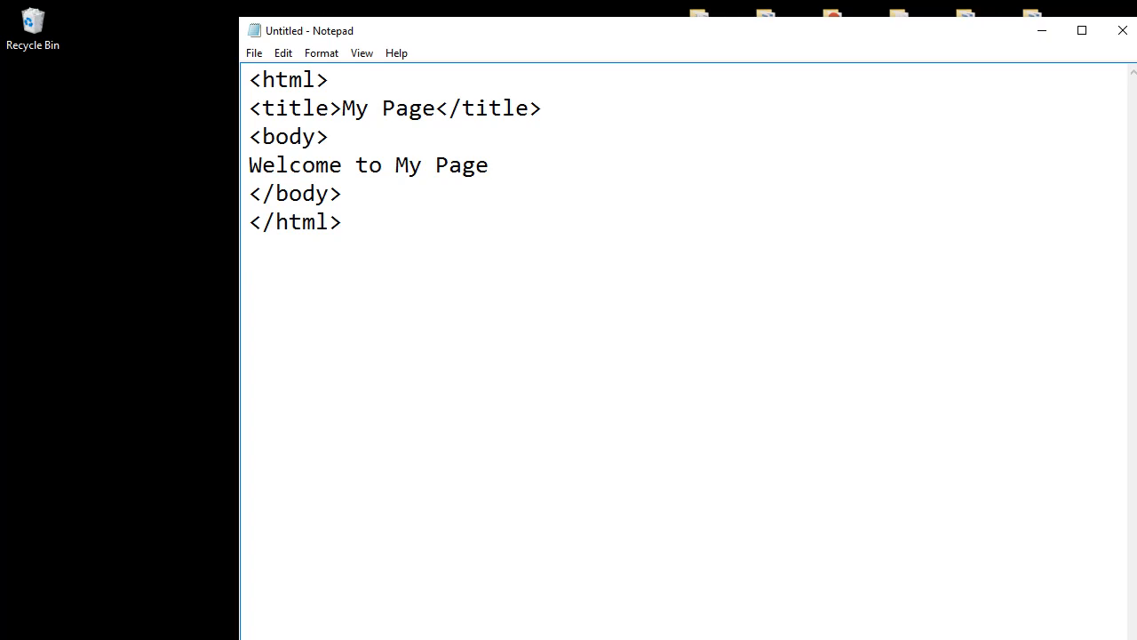
click(302, 80)
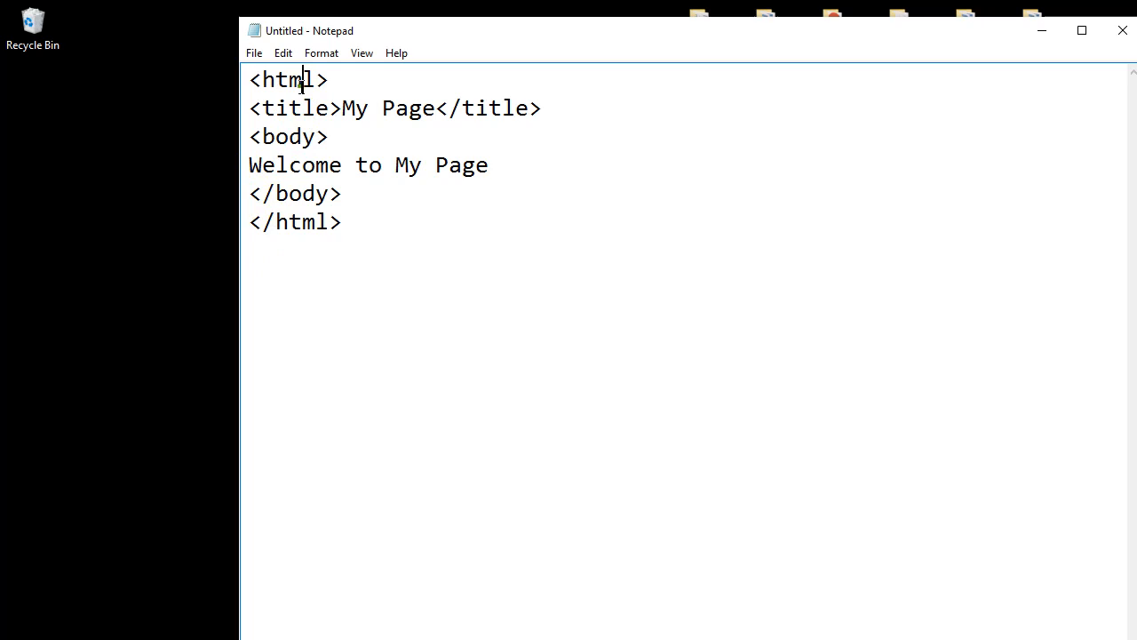
text(mm)
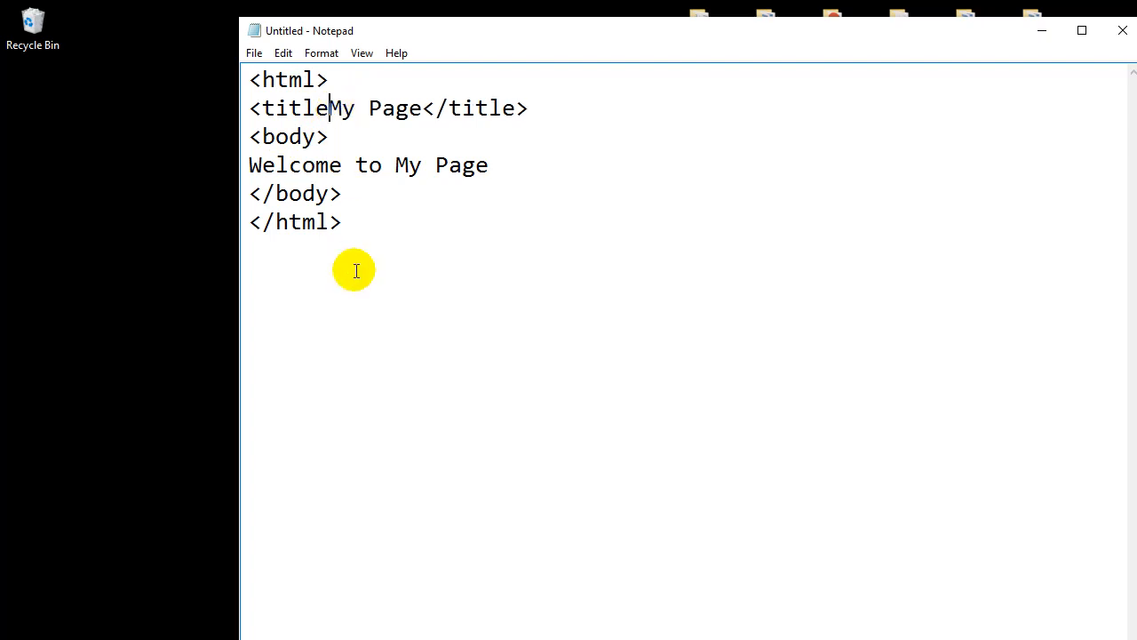
- Highlight and click through the opening lines to review the six-line markup
drag(250, 79, 289, 136)
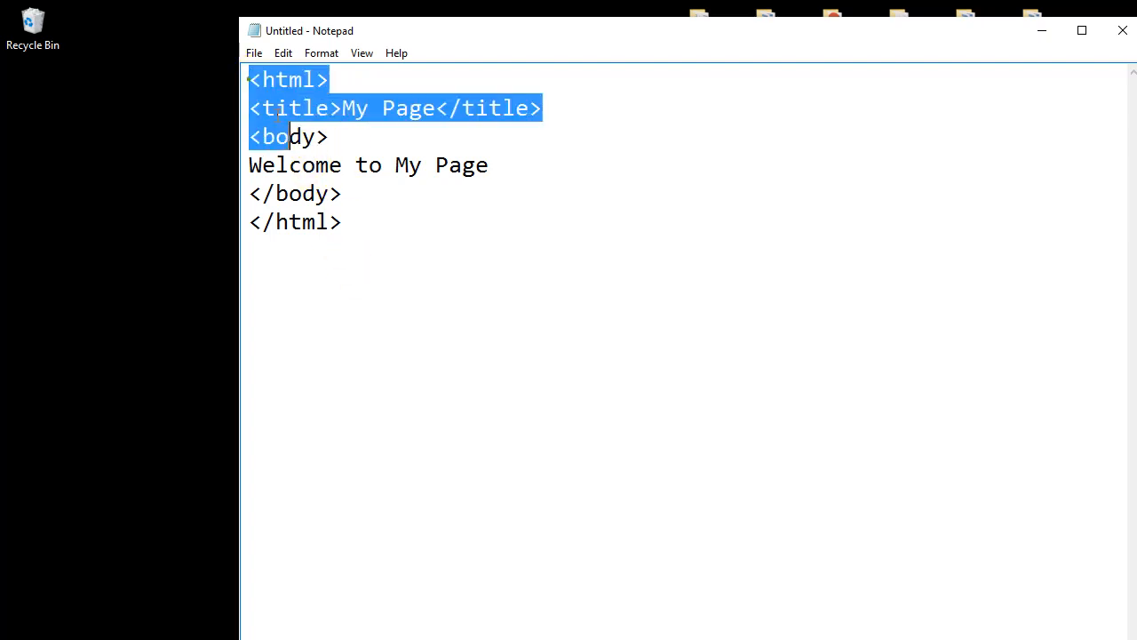
click(341, 222)
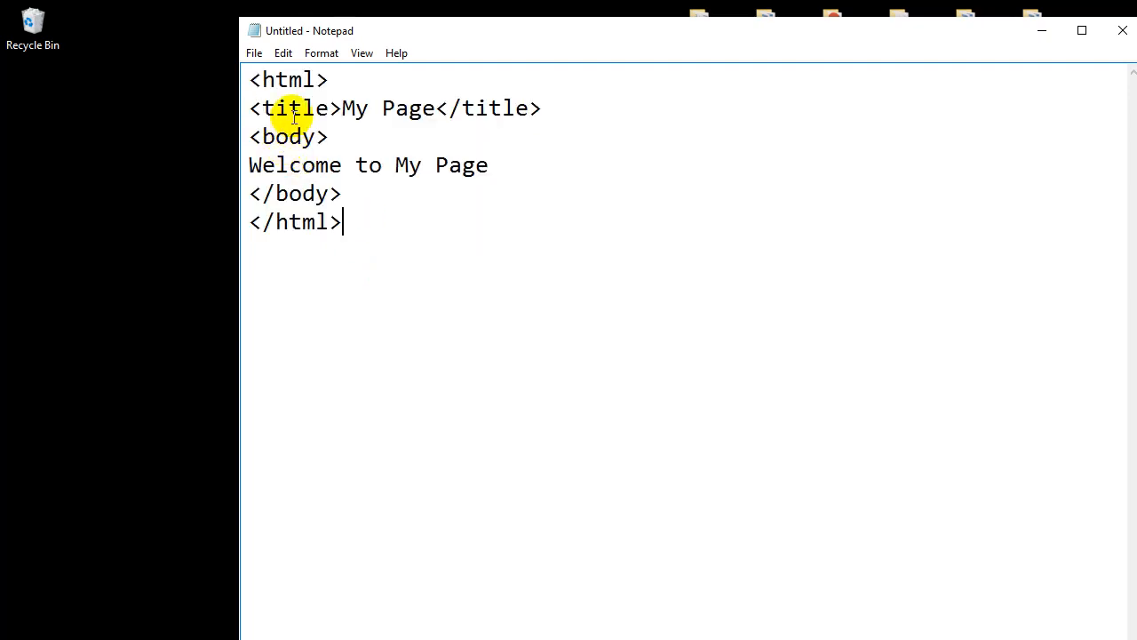
double_click(288, 136)
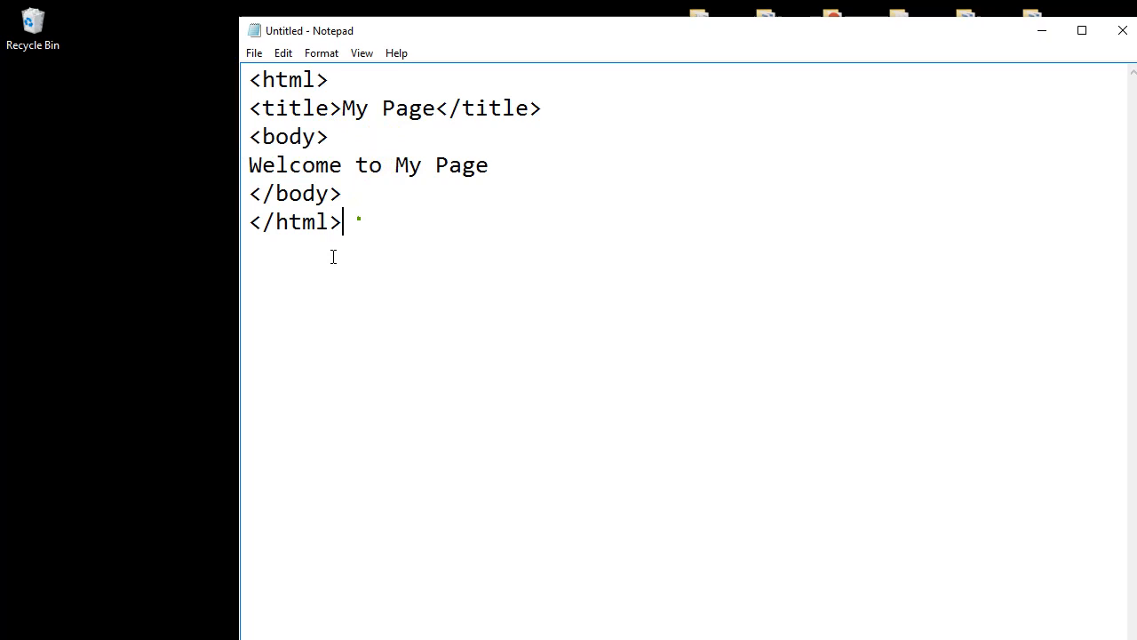
mouse_move(353, 226)
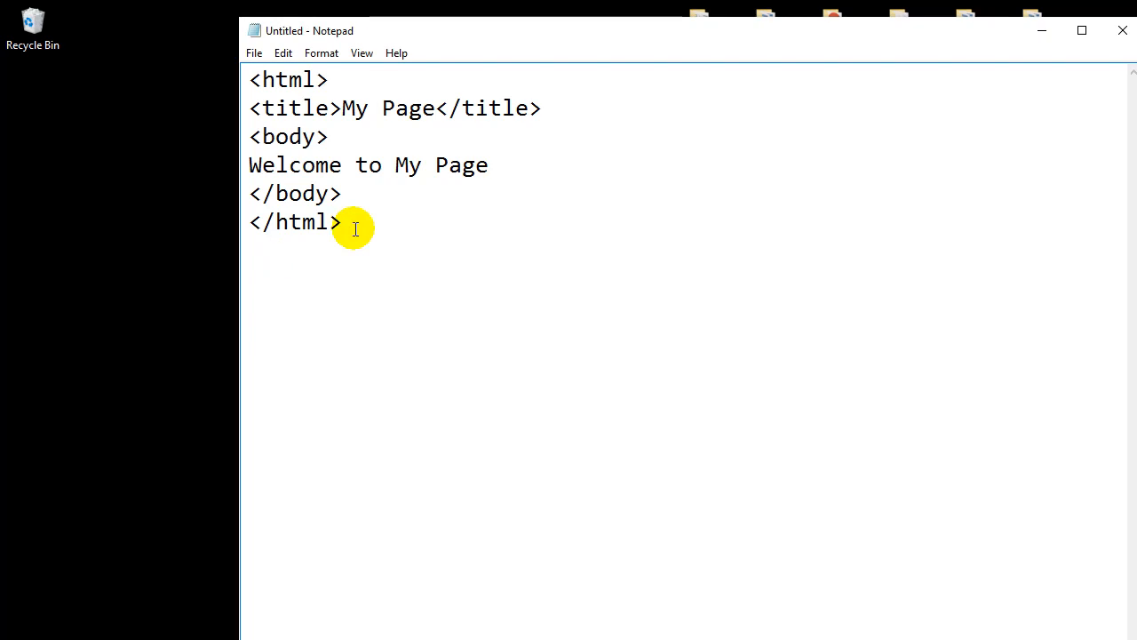
click(342, 193)
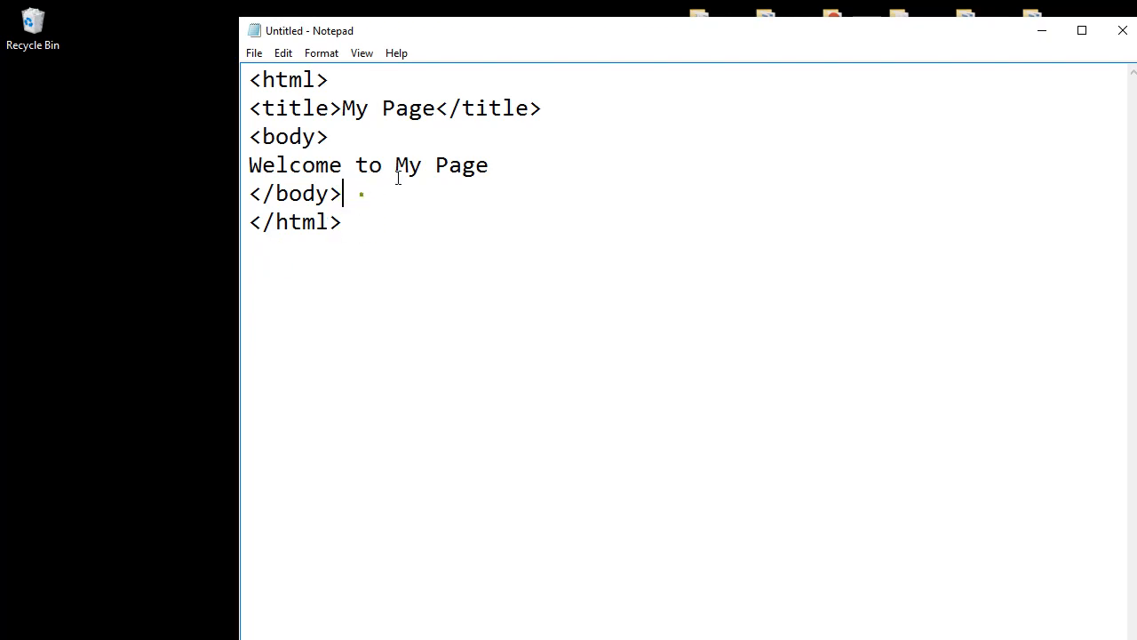
click(327, 80)
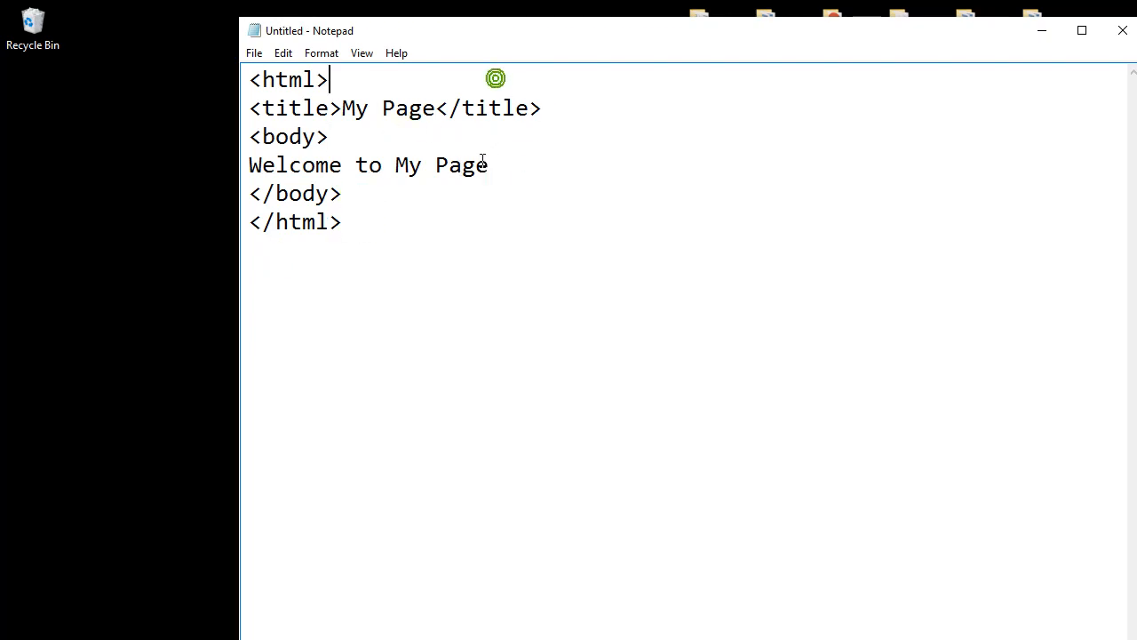
mouse_move(470, 174)
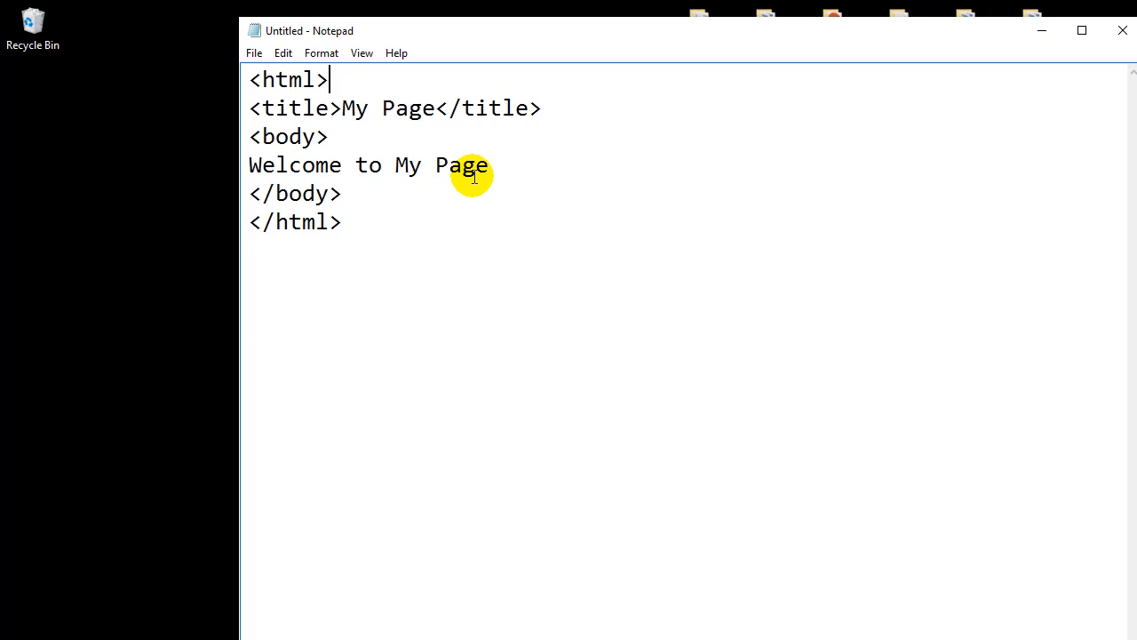
mouse_move(361, 190)
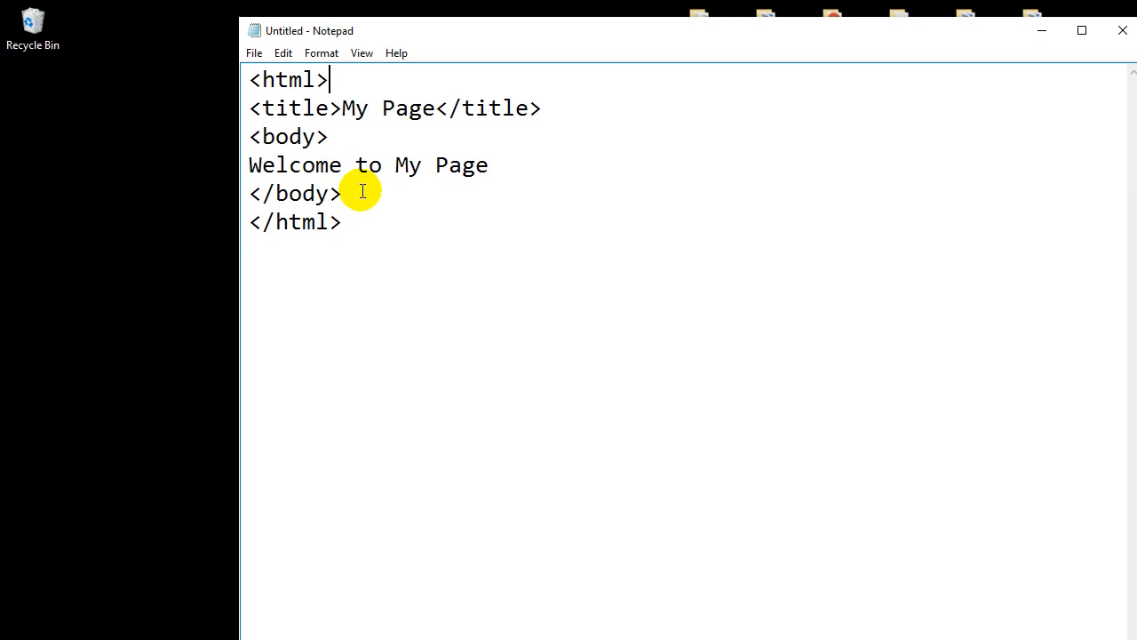
mouse_move(347, 323)
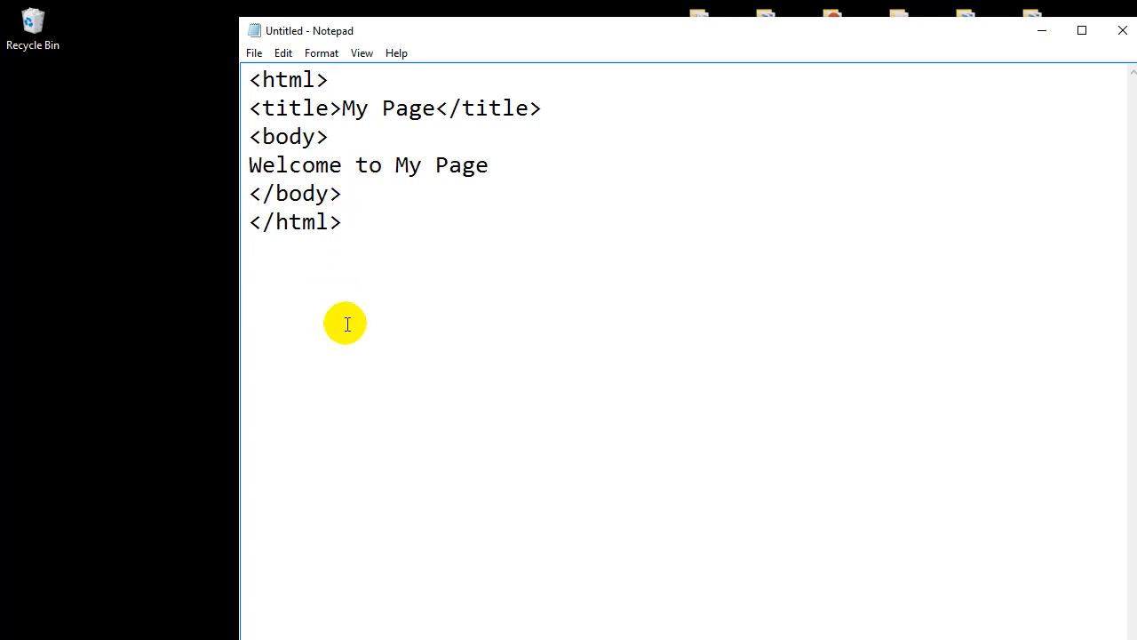
- Type a list of file extensions (.html, doc, .mp3, mp4) below the markup
text(.html)
text(.txt)
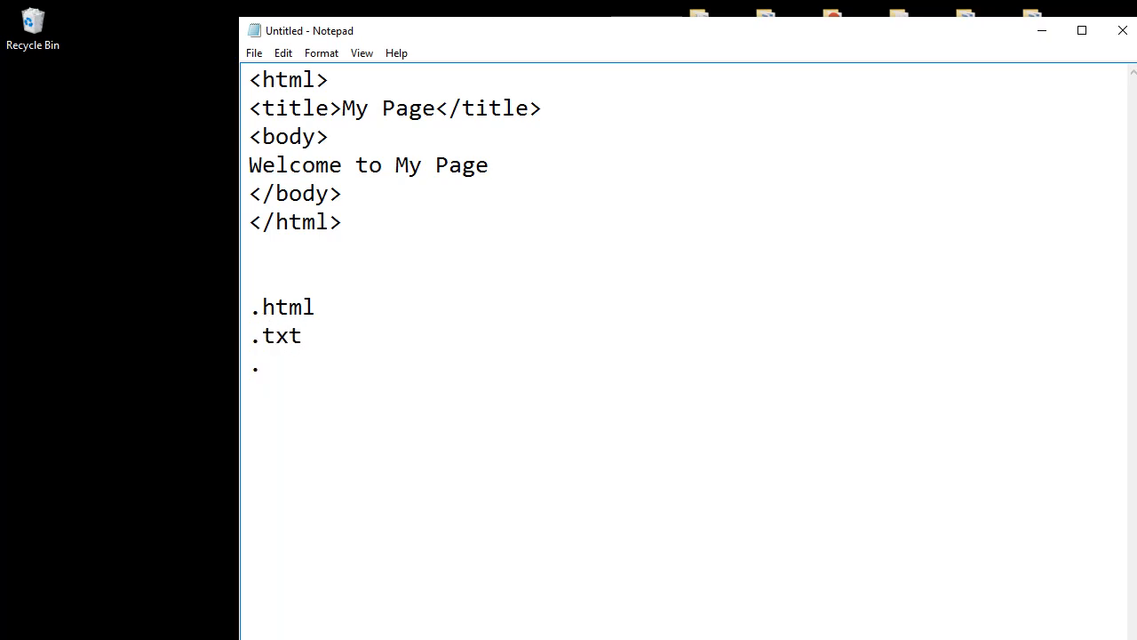
text(doc)
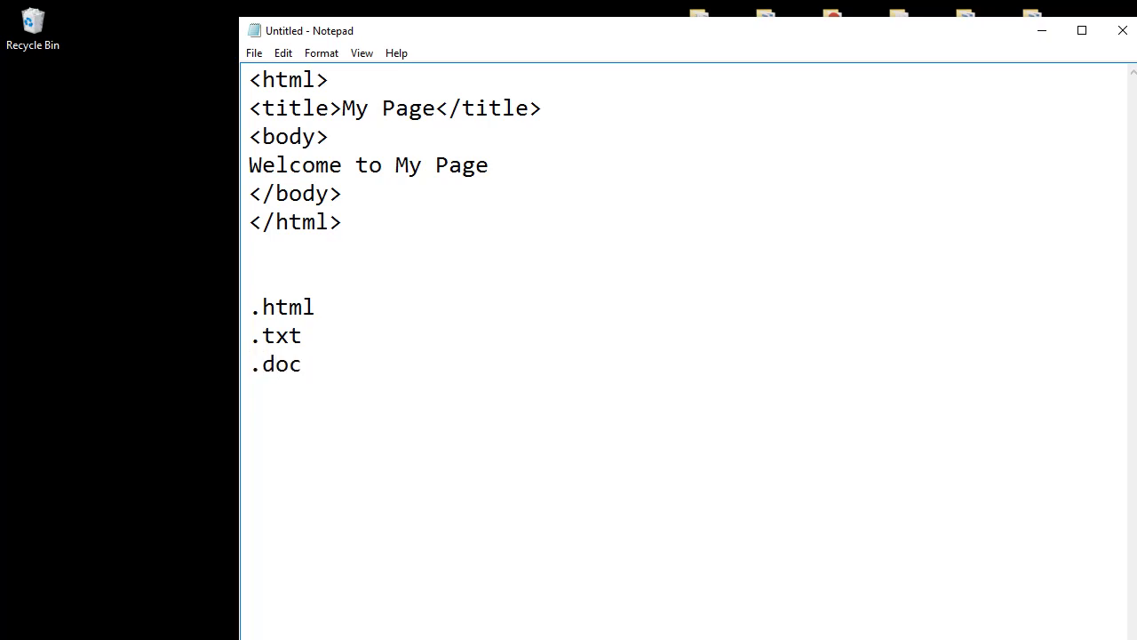
text(.)
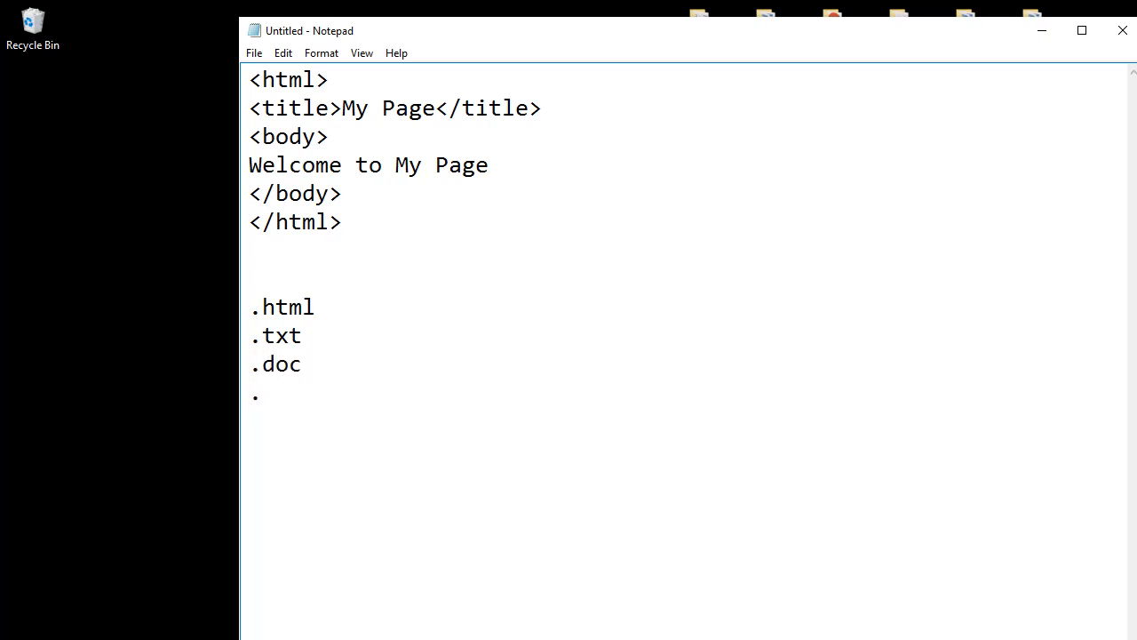
text(mp3)
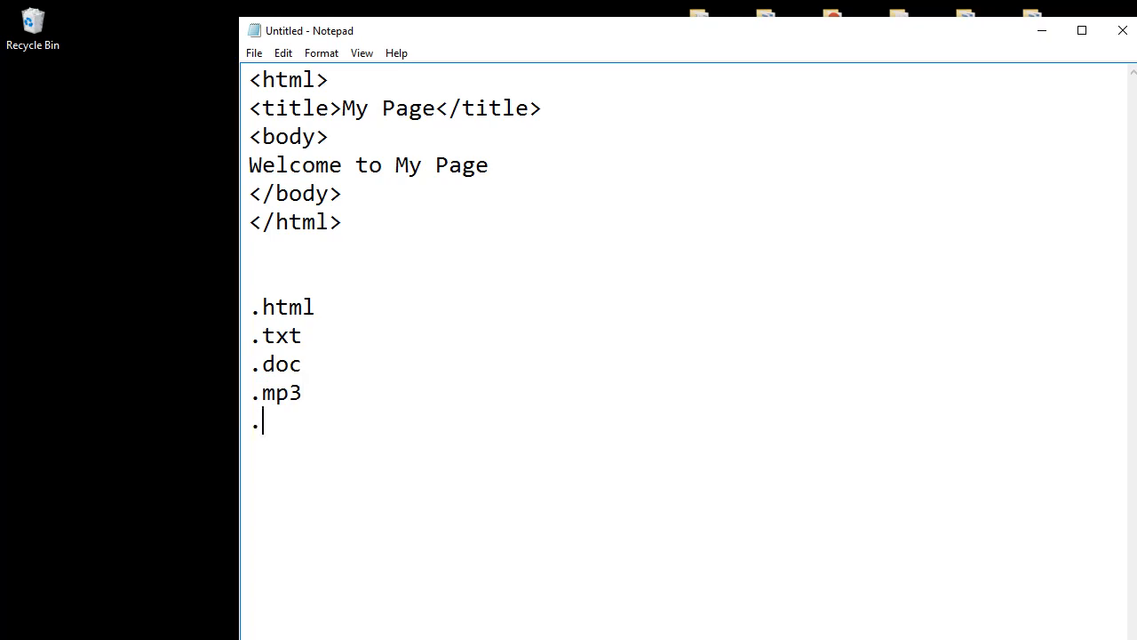
text(mp4)
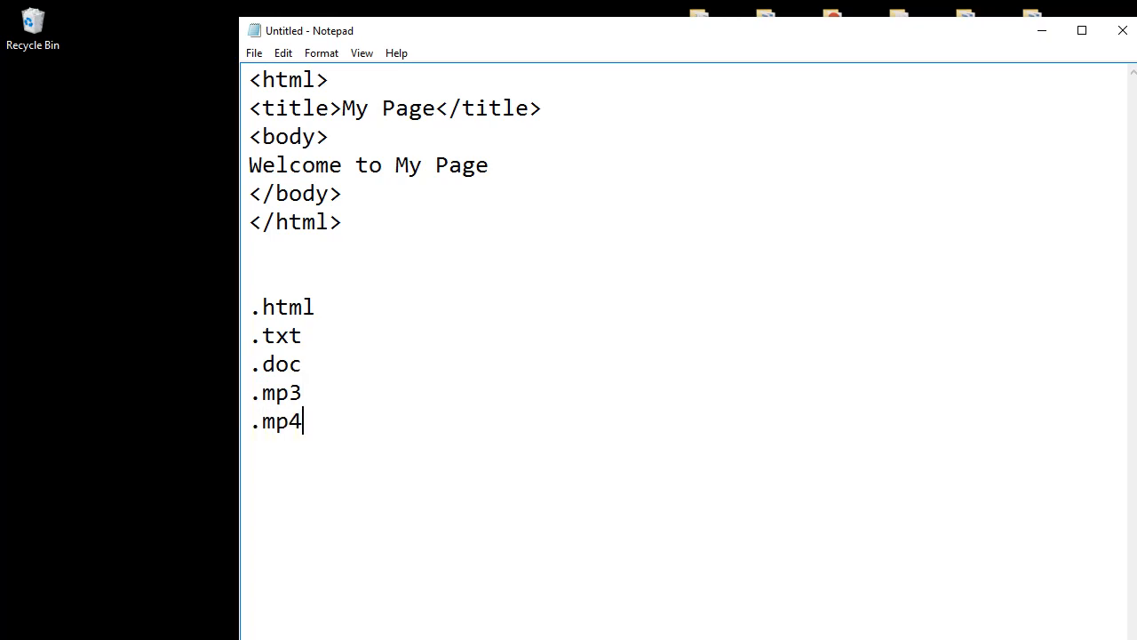
- Select and delete the extension list, leaving only the HTML code
drag(250, 336, 302, 422)
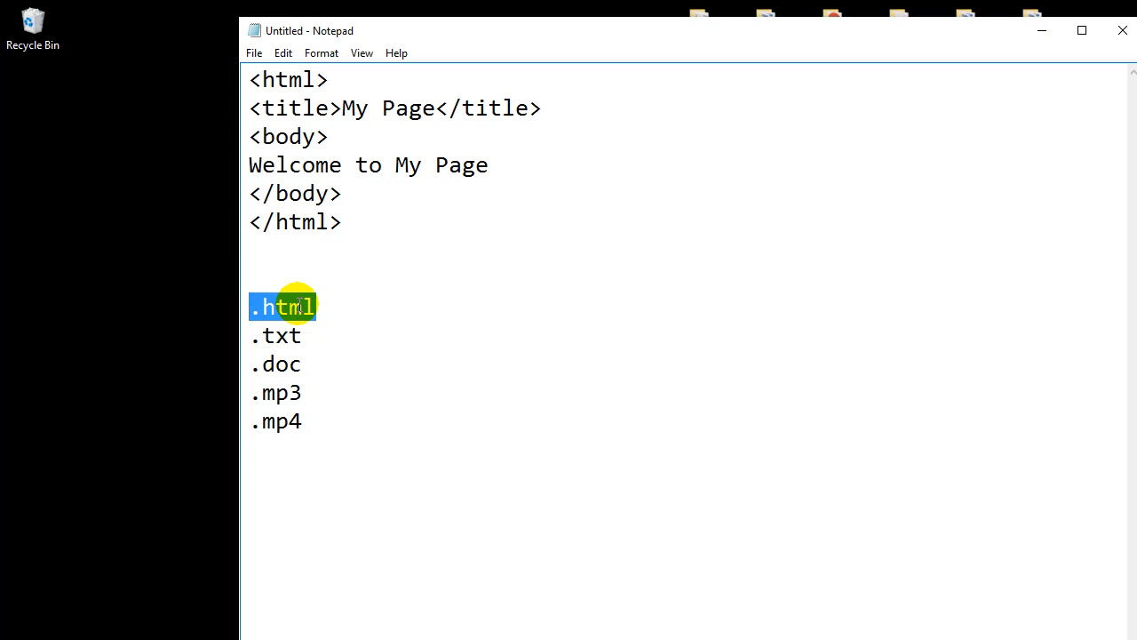
mouse_move(328, 298)
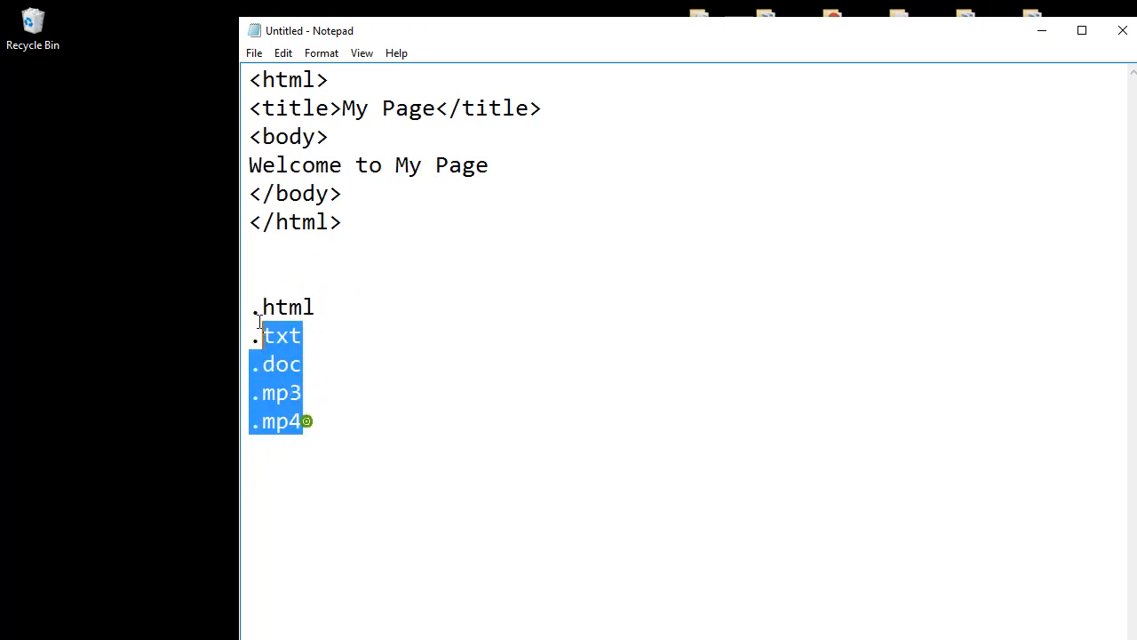
key(Delete)
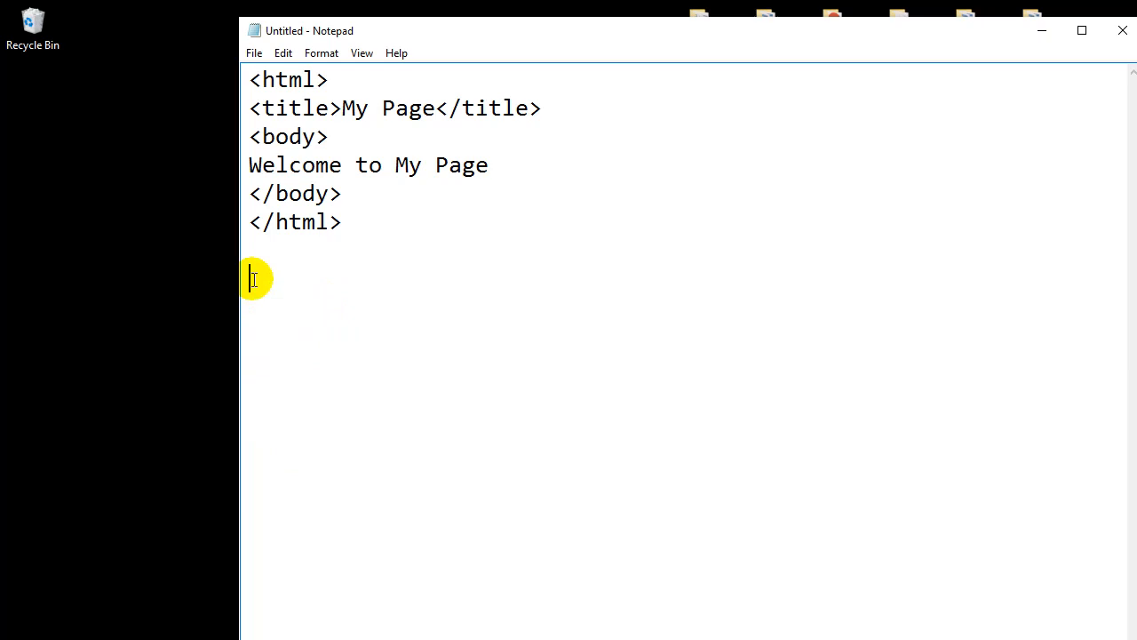
click(254, 52)
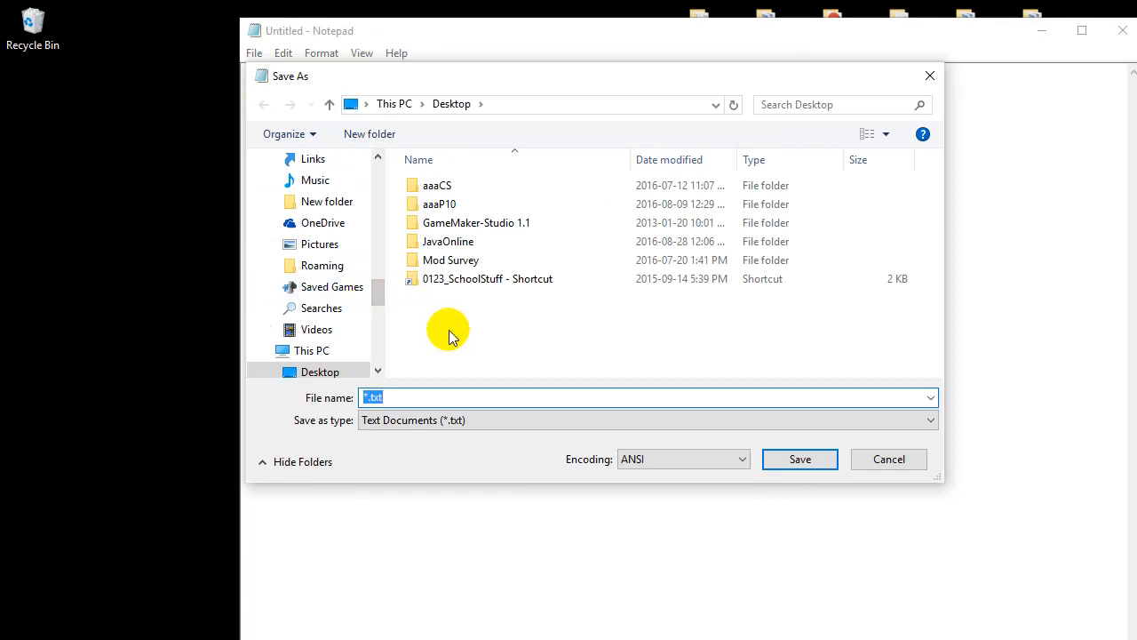
mouse_move(466, 333)
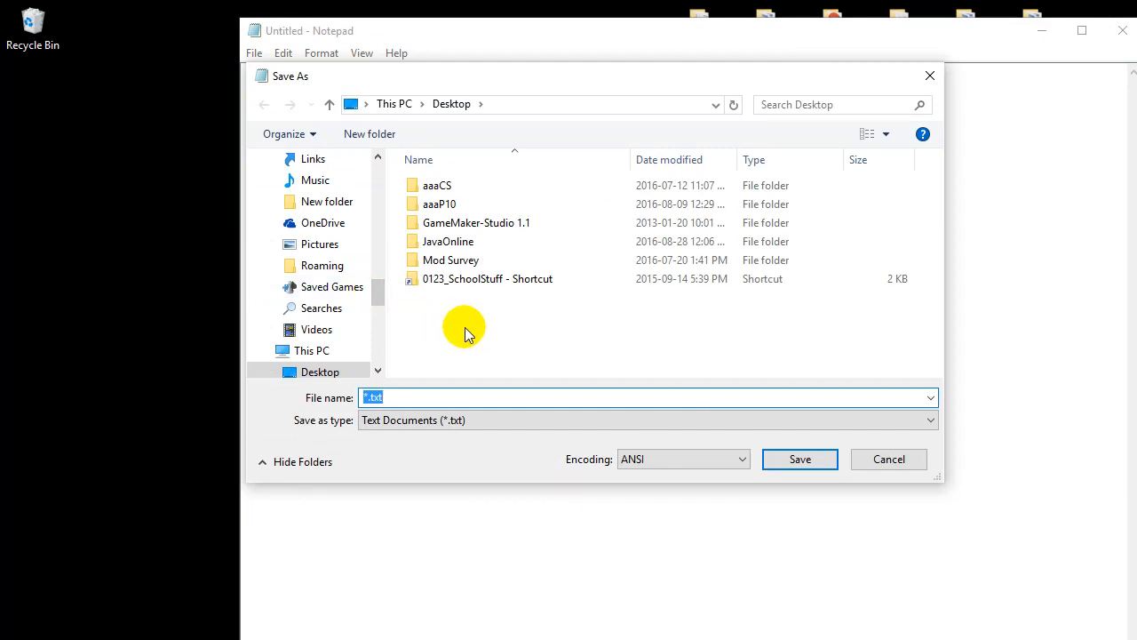
- Save the page to the Desktop with the file name index.html
scroll(up, 3)
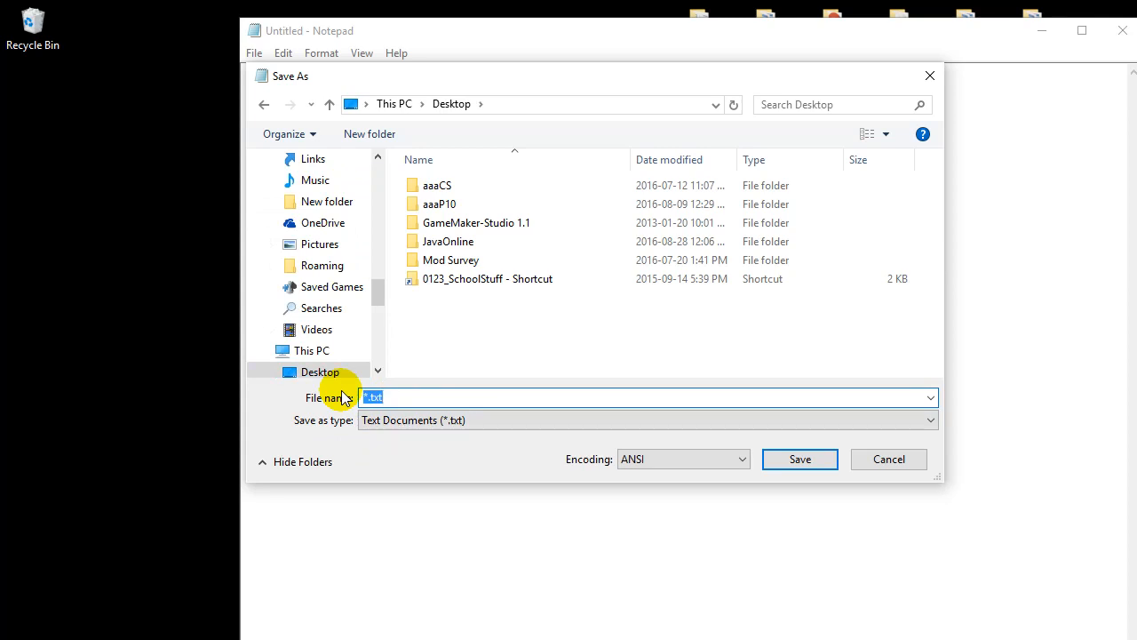
text(index.)
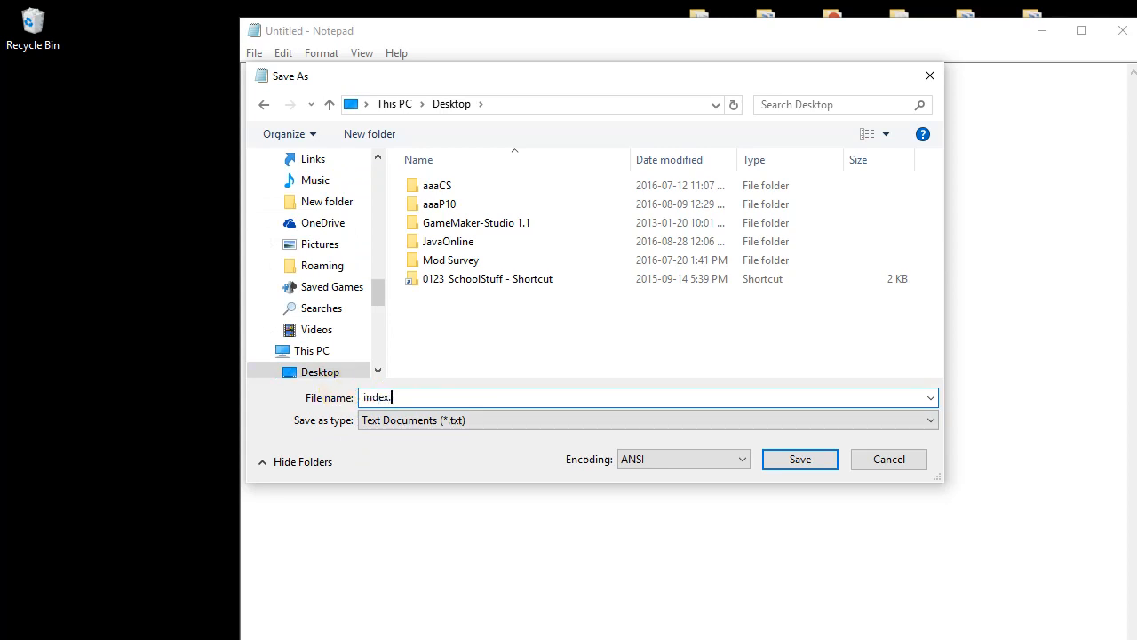
text(html)
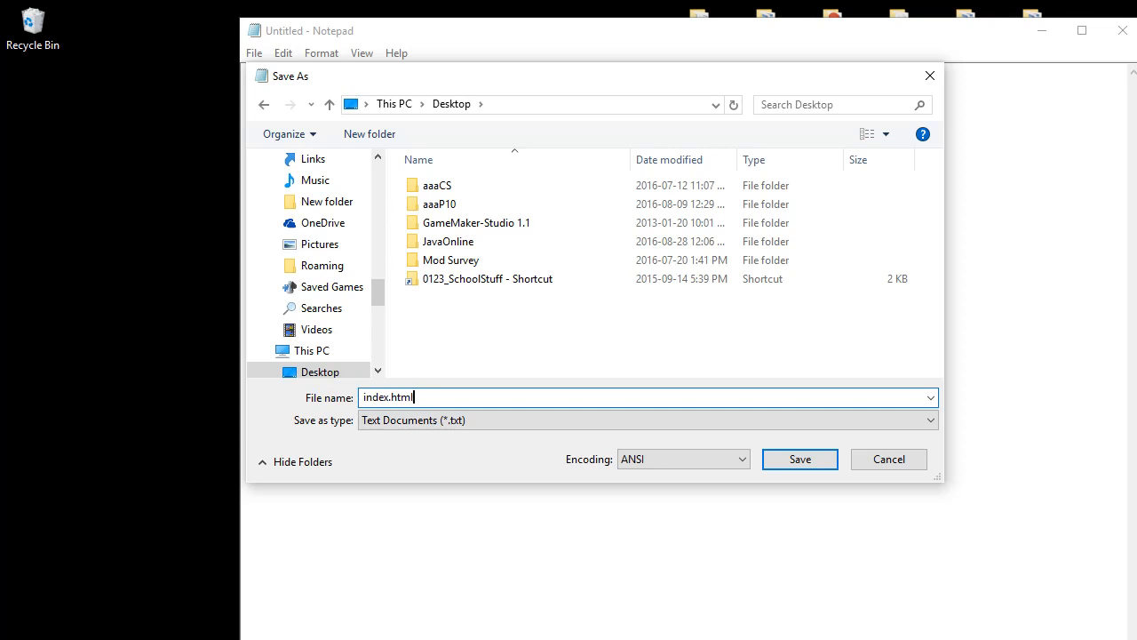
mouse_move(418, 397)
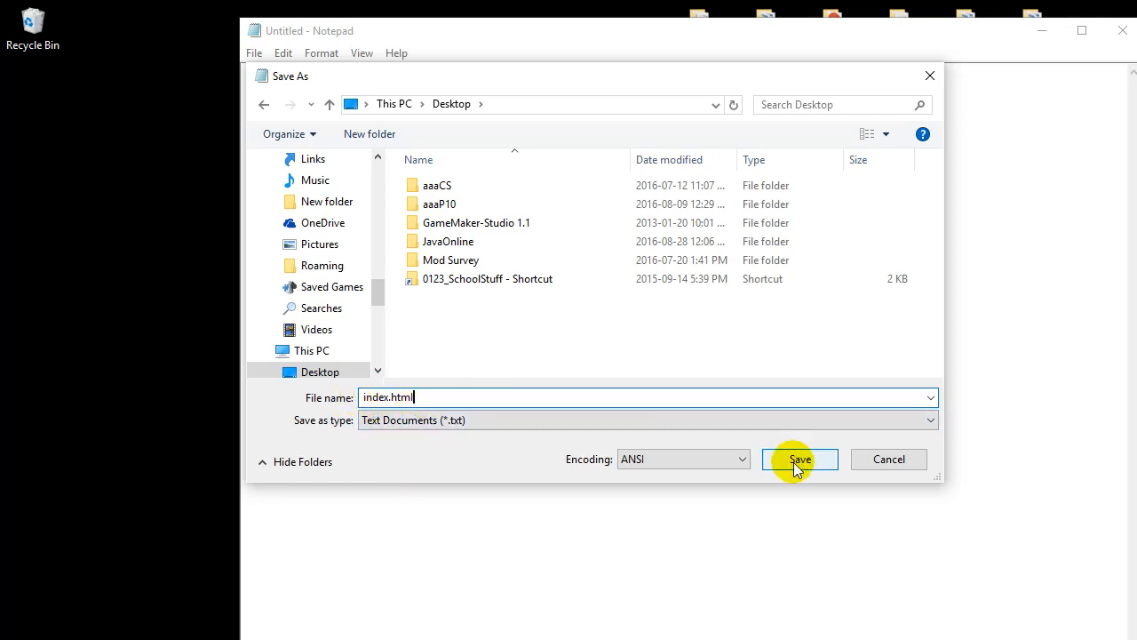
click(798, 459)
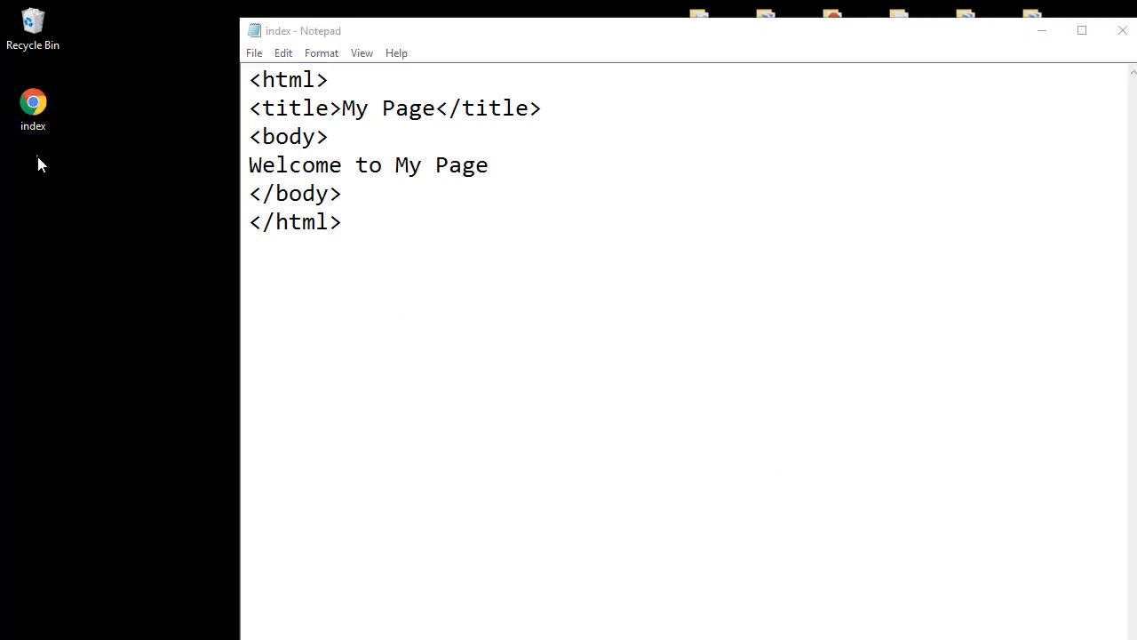
click(32, 101)
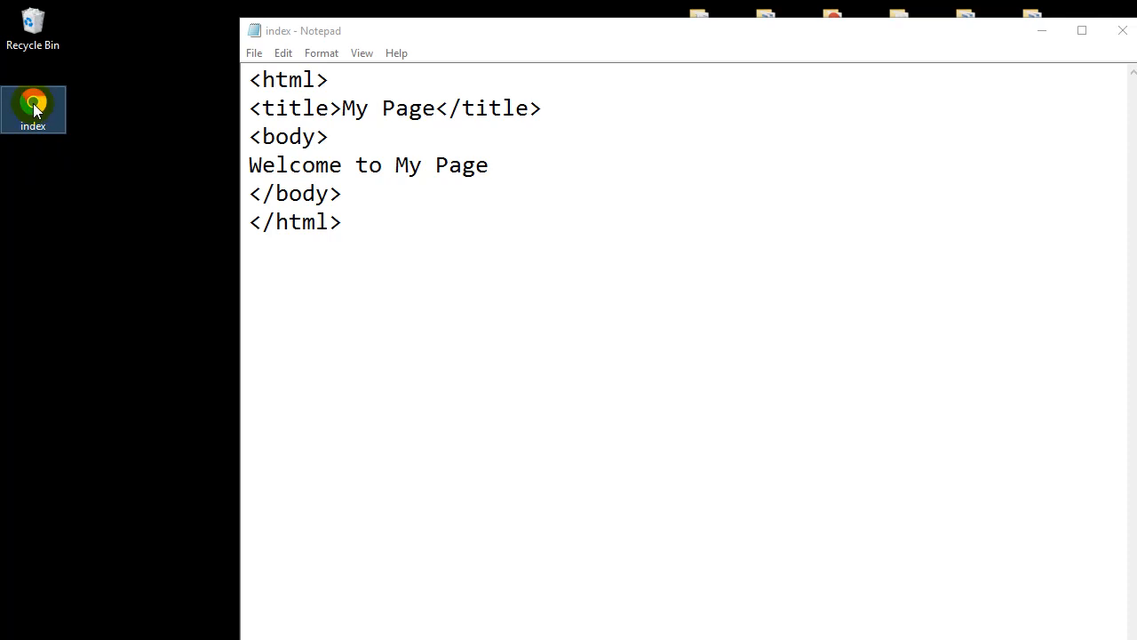
mouse_move(33, 107)
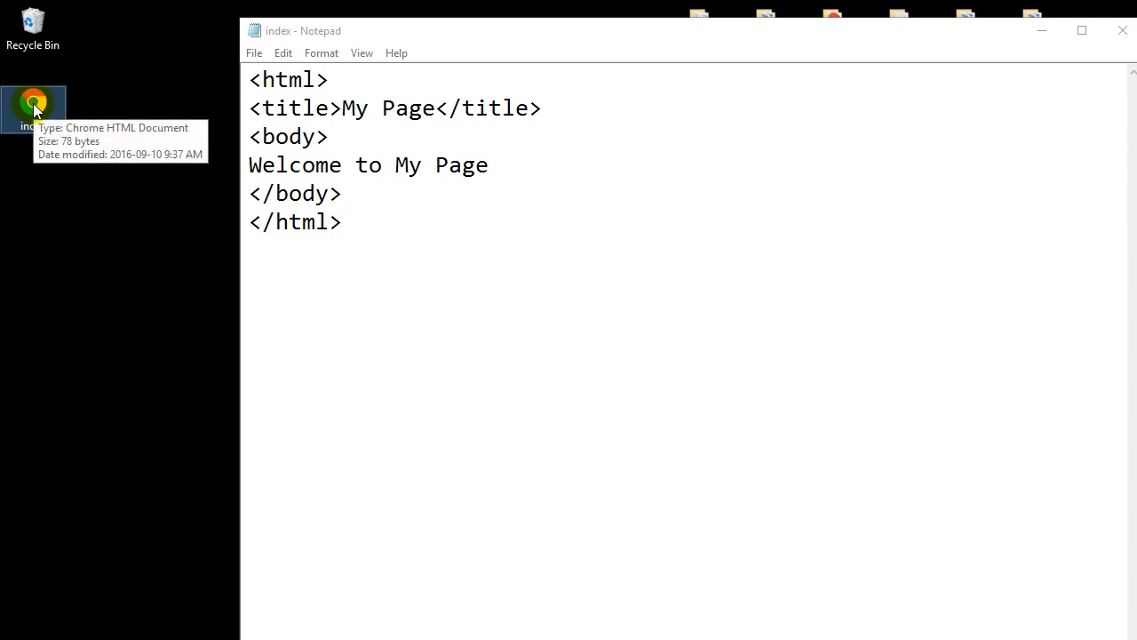
mouse_move(33, 177)
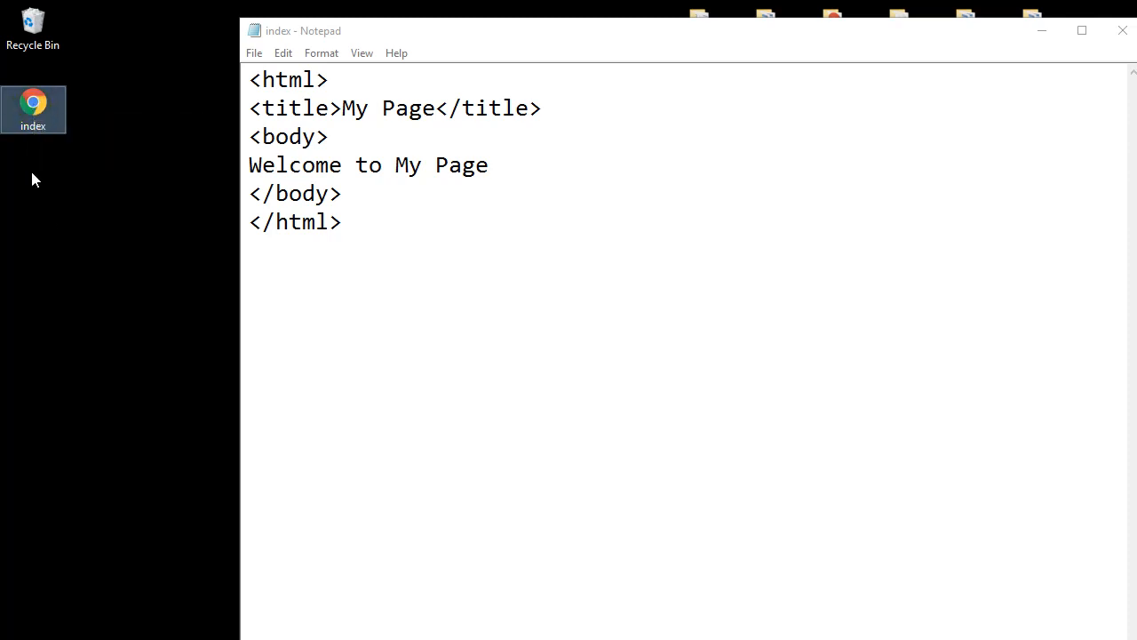
mouse_move(34, 102)
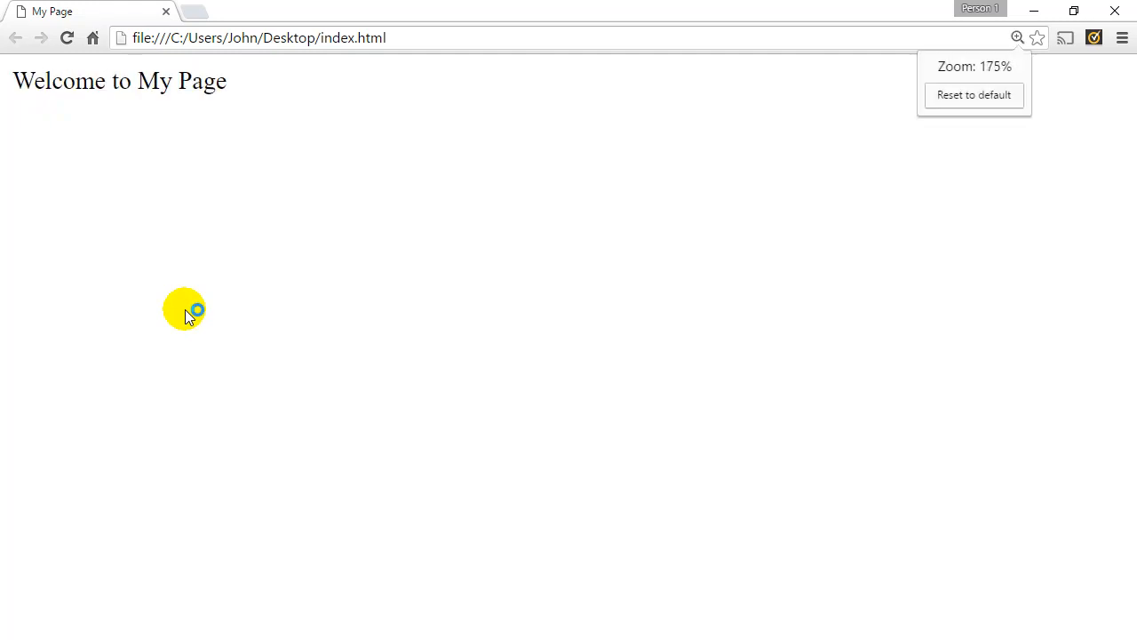
mouse_move(328, 323)
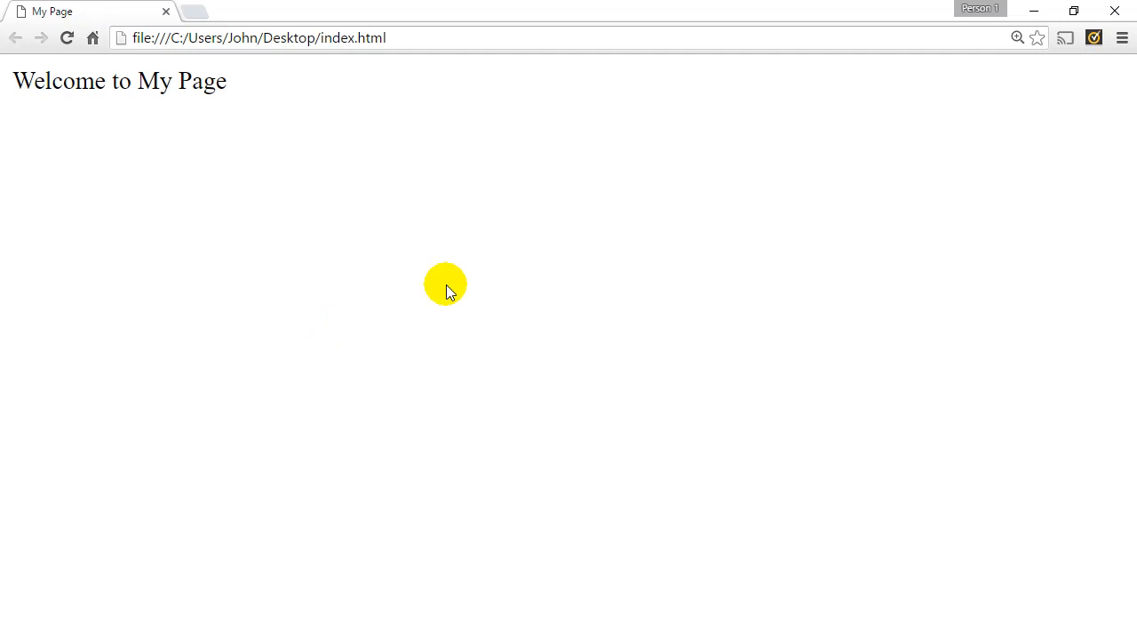
mouse_move(36, 18)
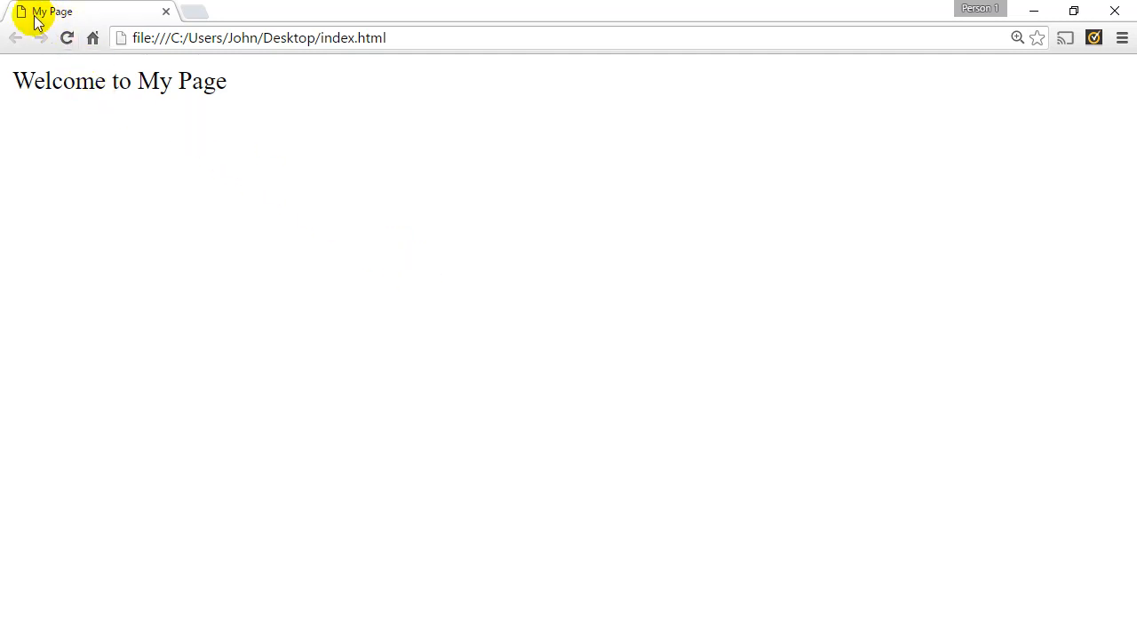
mouse_move(76, 19)
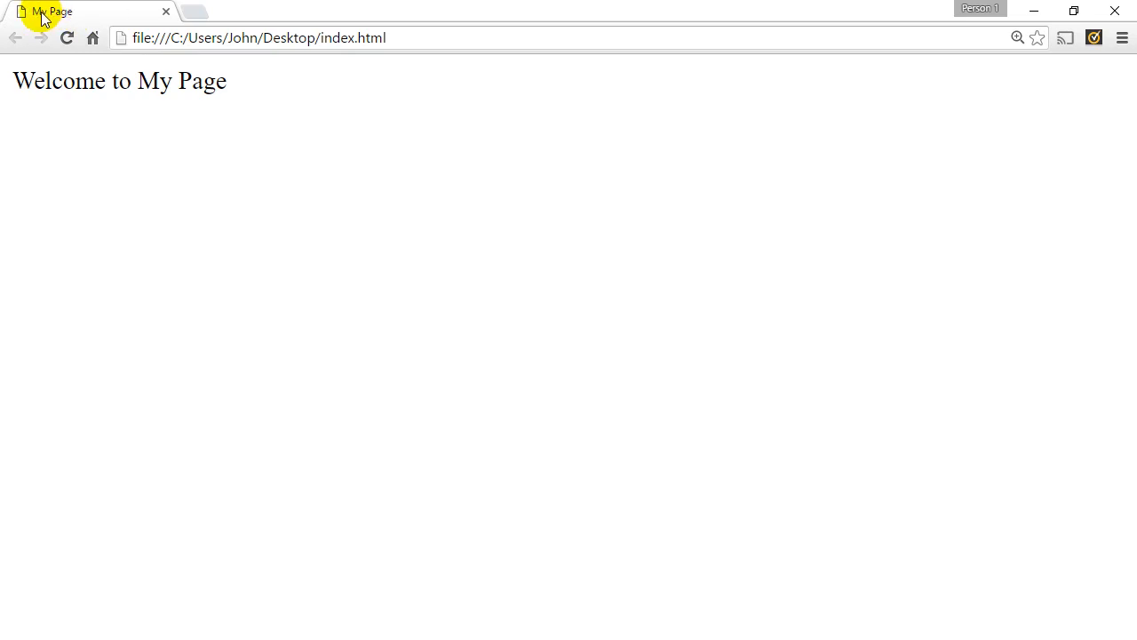
mouse_move(96, 252)
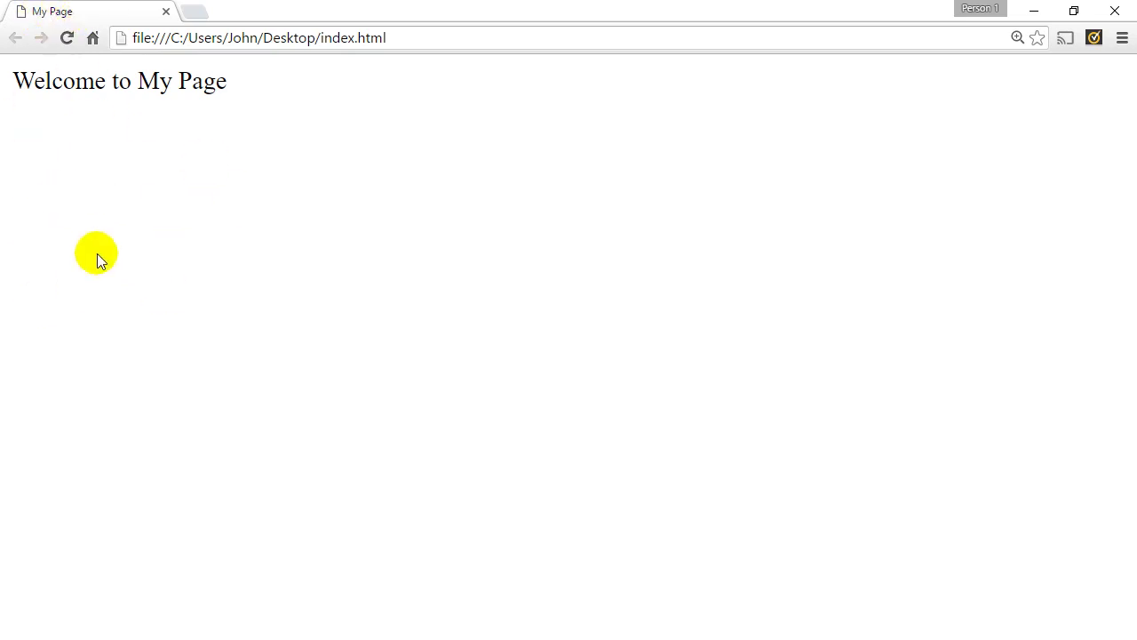
mouse_move(38, 27)
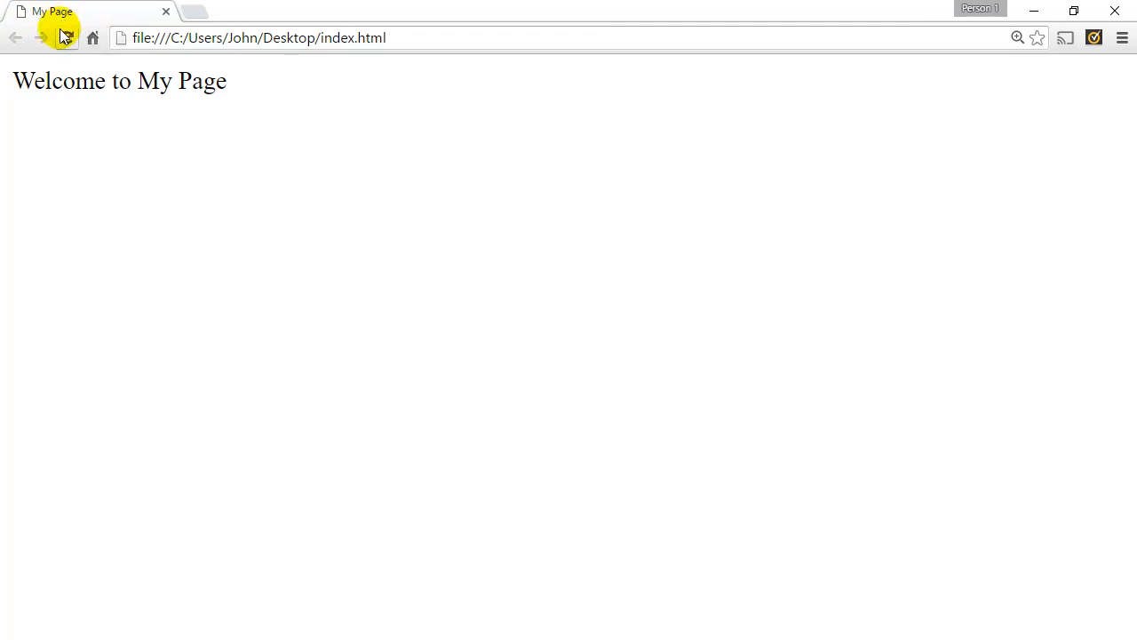
- Highlight the 'Welcome to My Page' text on the Chrome page titled My Page
triple_click(119, 81)
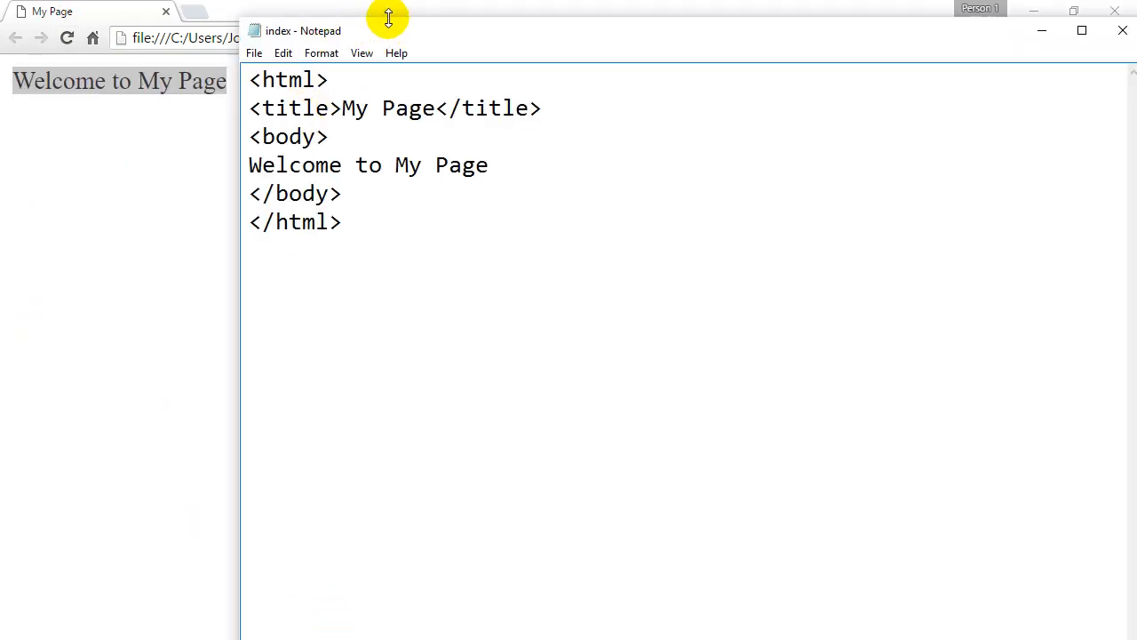
- Move and shrink Notepad over Chrome, then place the cursor after <body>
drag(388, 30, 410, 108)
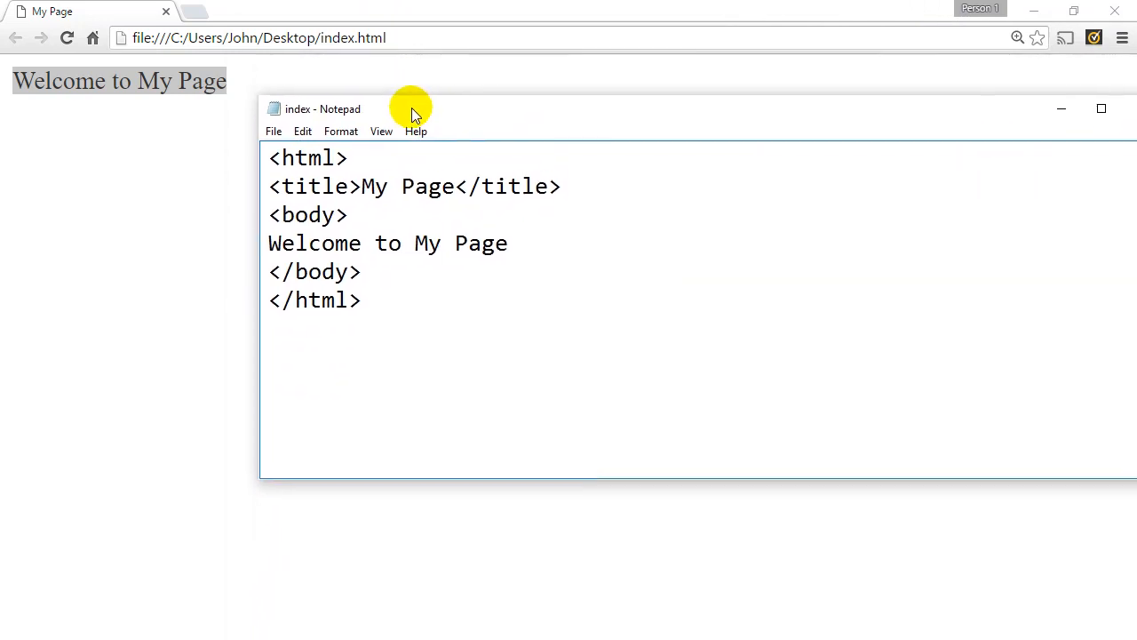
drag(411, 109, 411, 124)
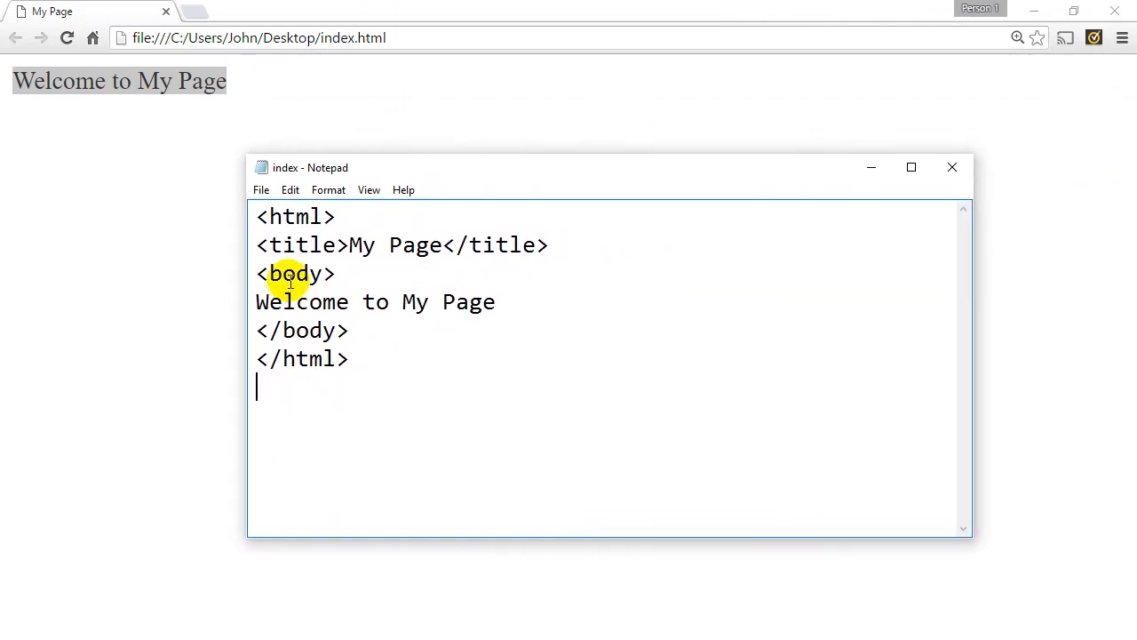
mouse_move(227, 67)
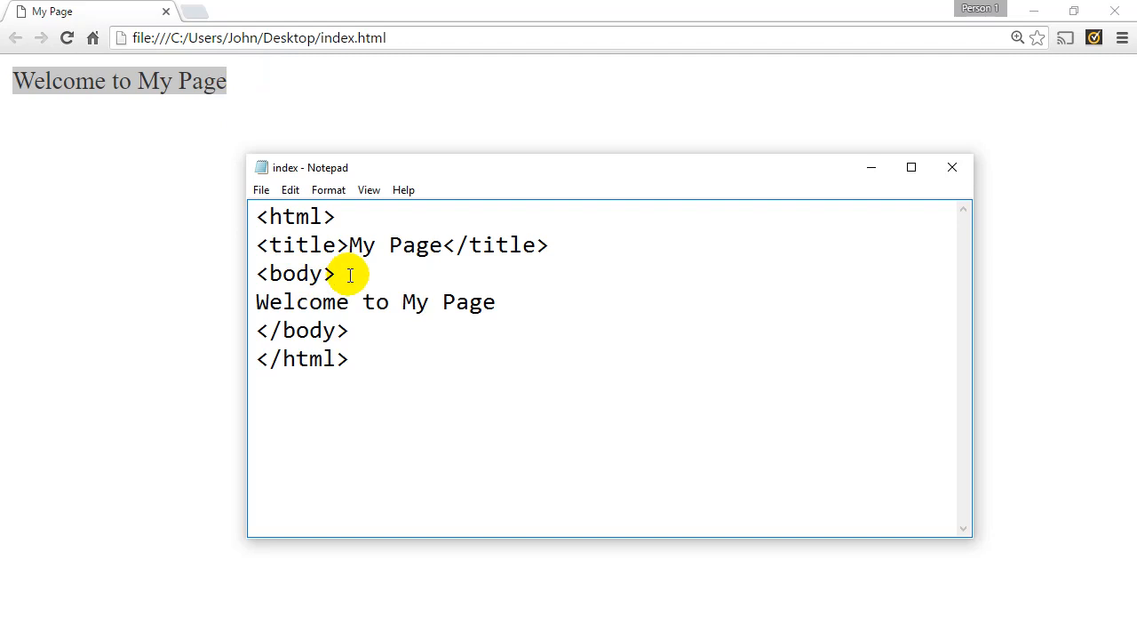
click(336, 273)
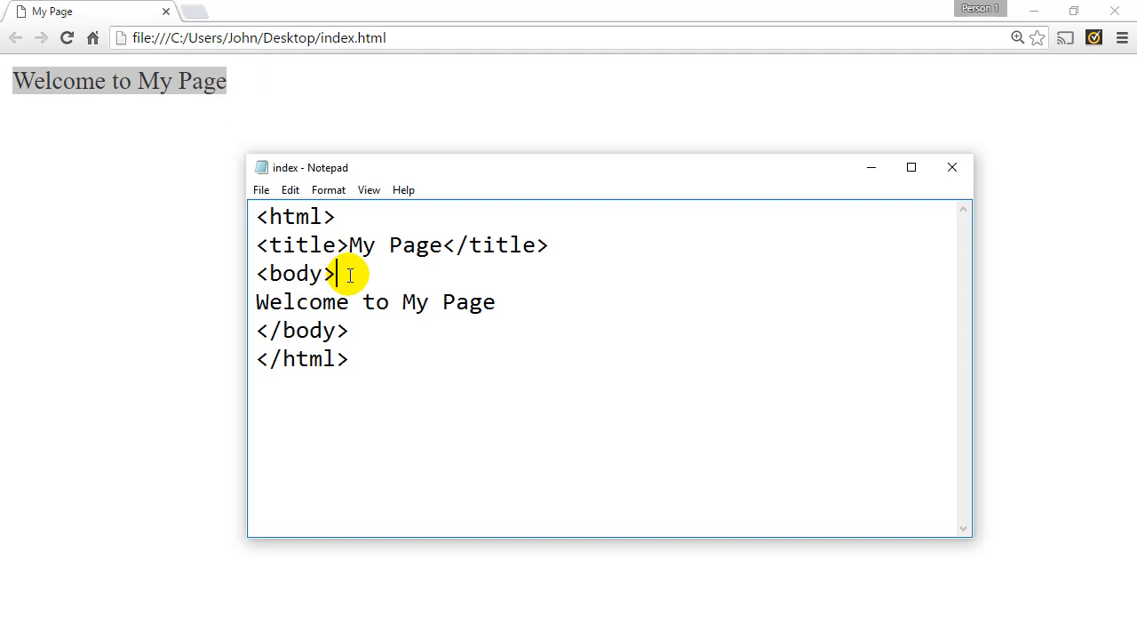